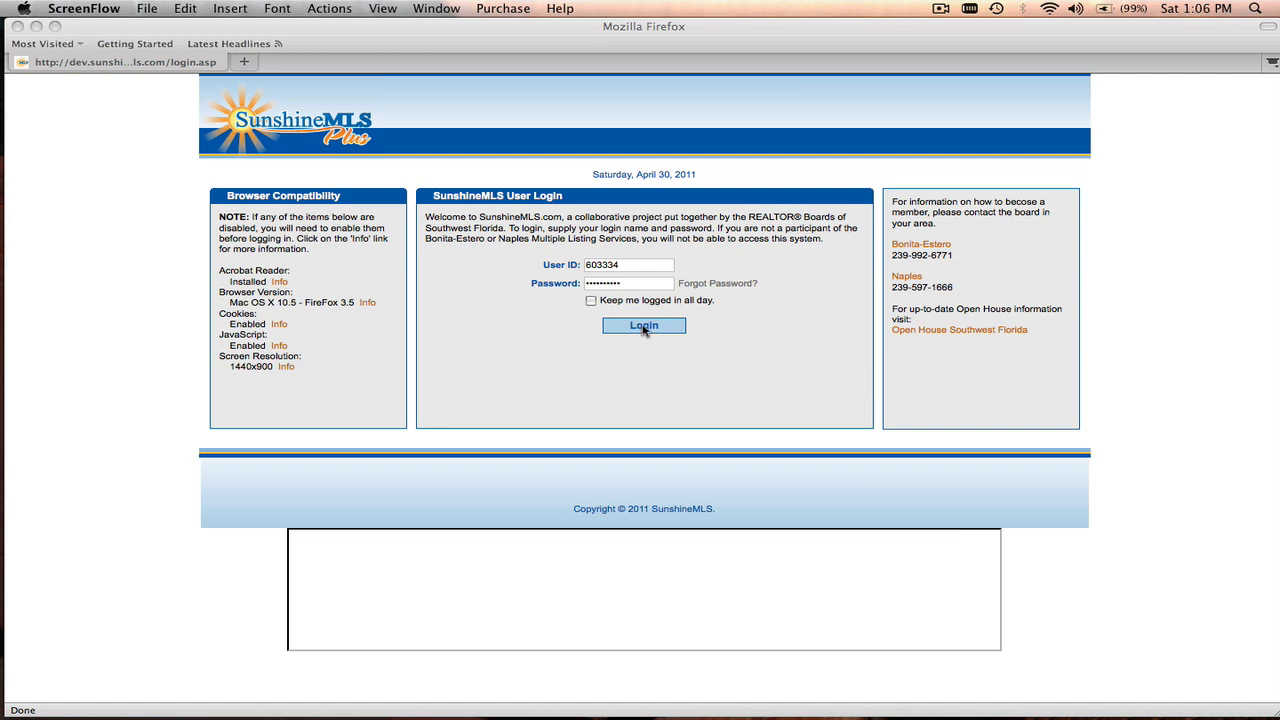
Log in to the MLS site and launch the Residential search form from the Search menu
{"action": "left_click", "coordinate": [644, 326]}
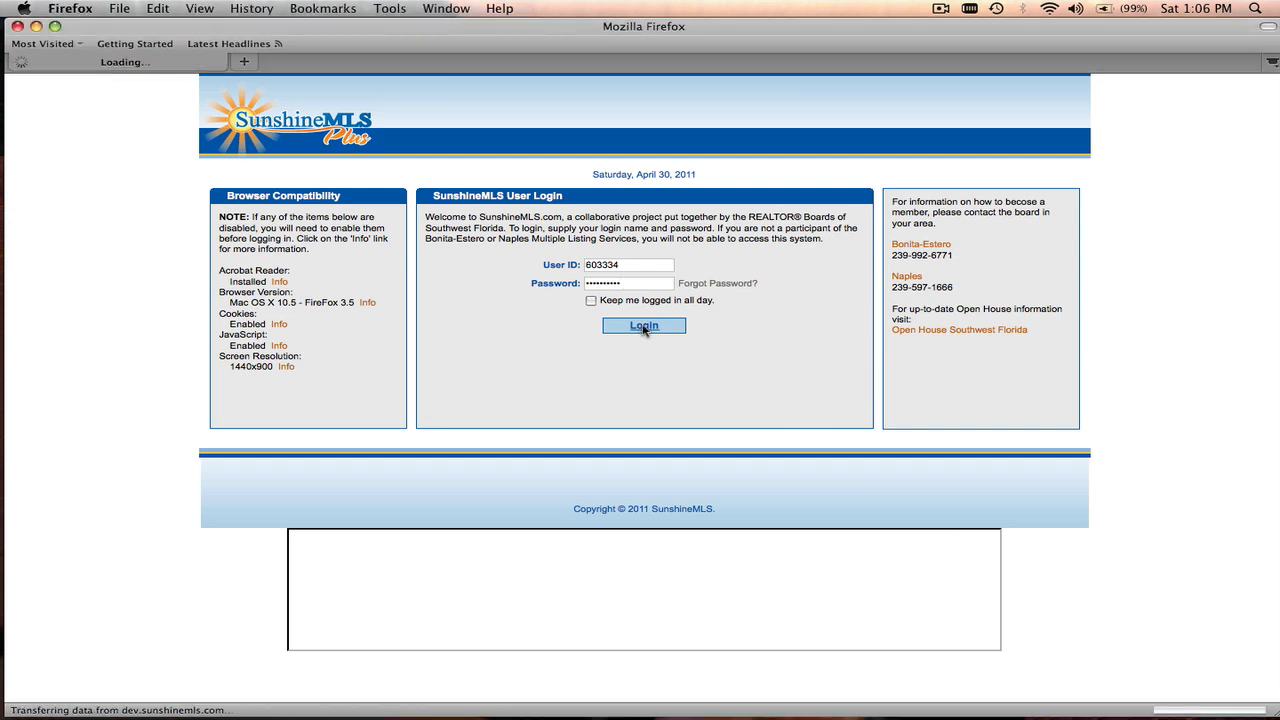
{"action": "left_click", "coordinate": [644, 326]}
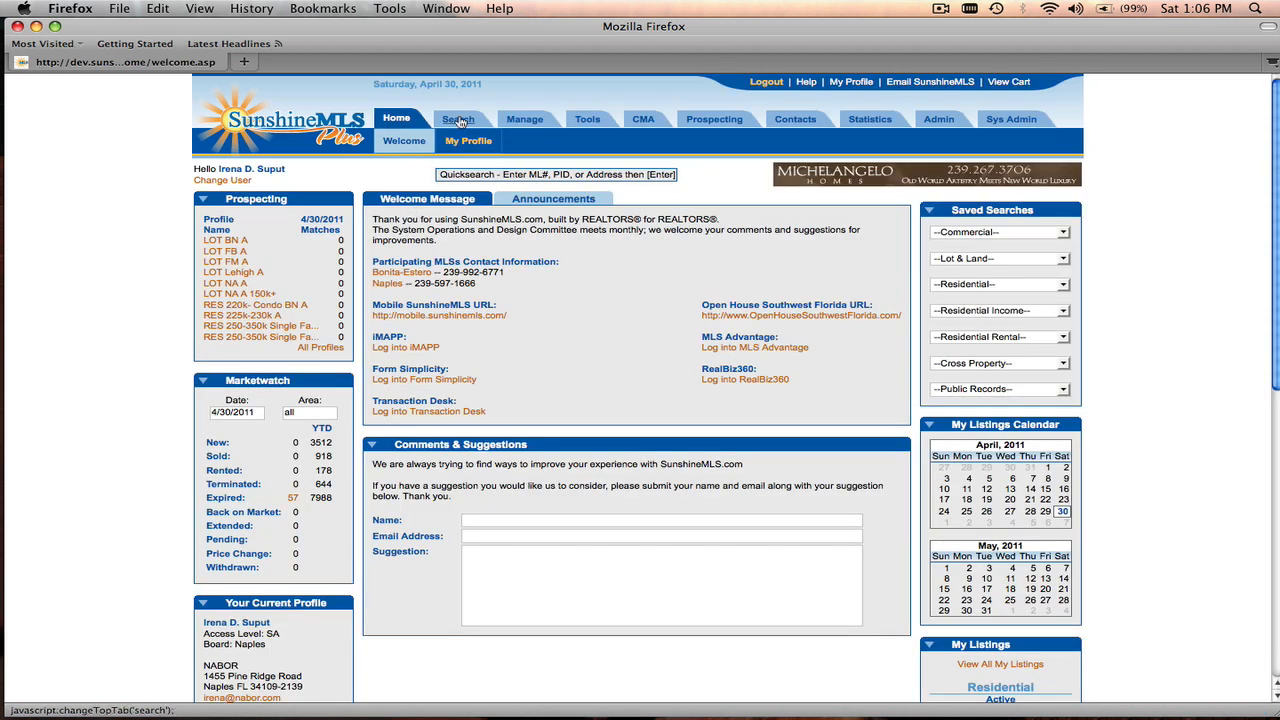
{"action": "left_click", "coordinate": [458, 118]}
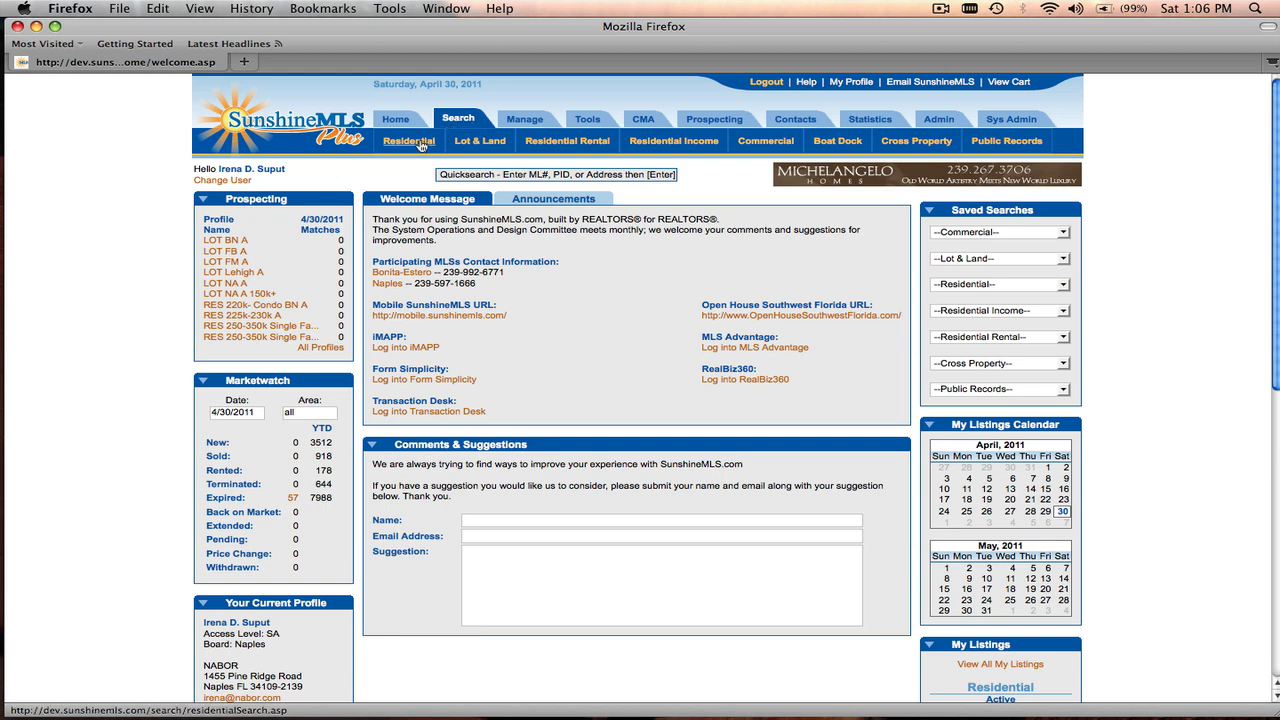
{"action": "left_click", "coordinate": [408, 140]}
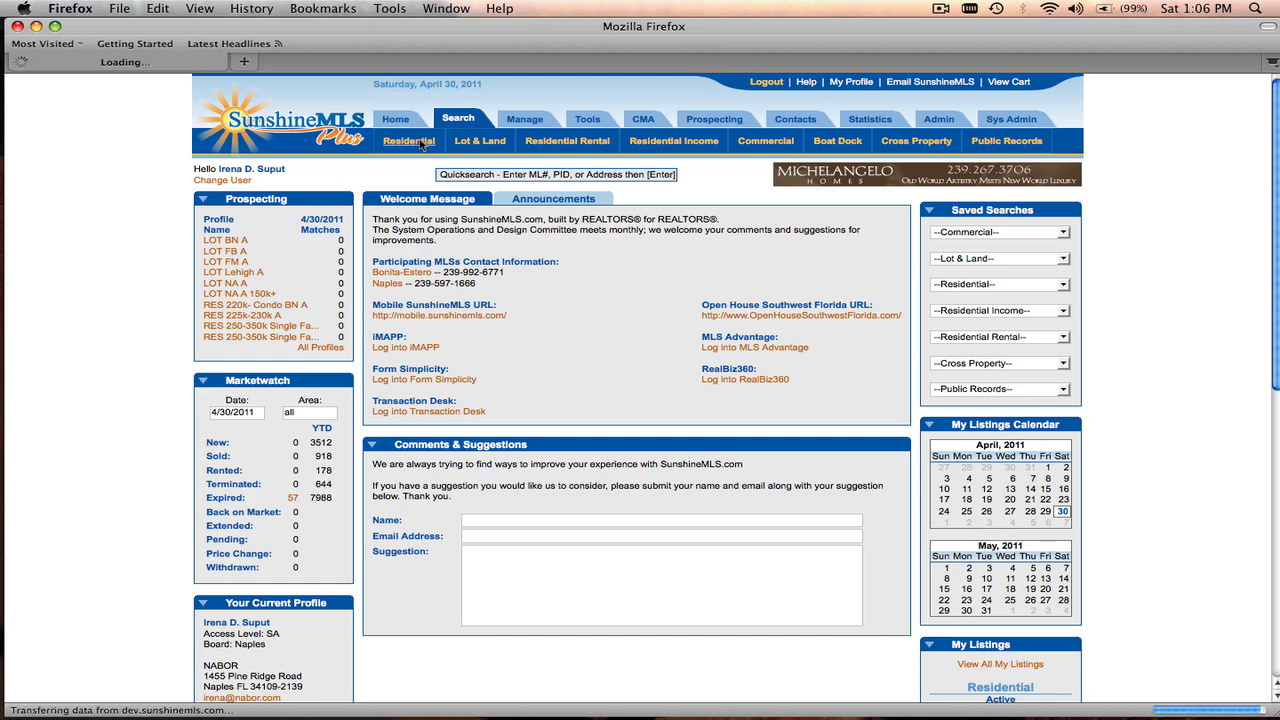
{"action": "left_click", "coordinate": [408, 140]}
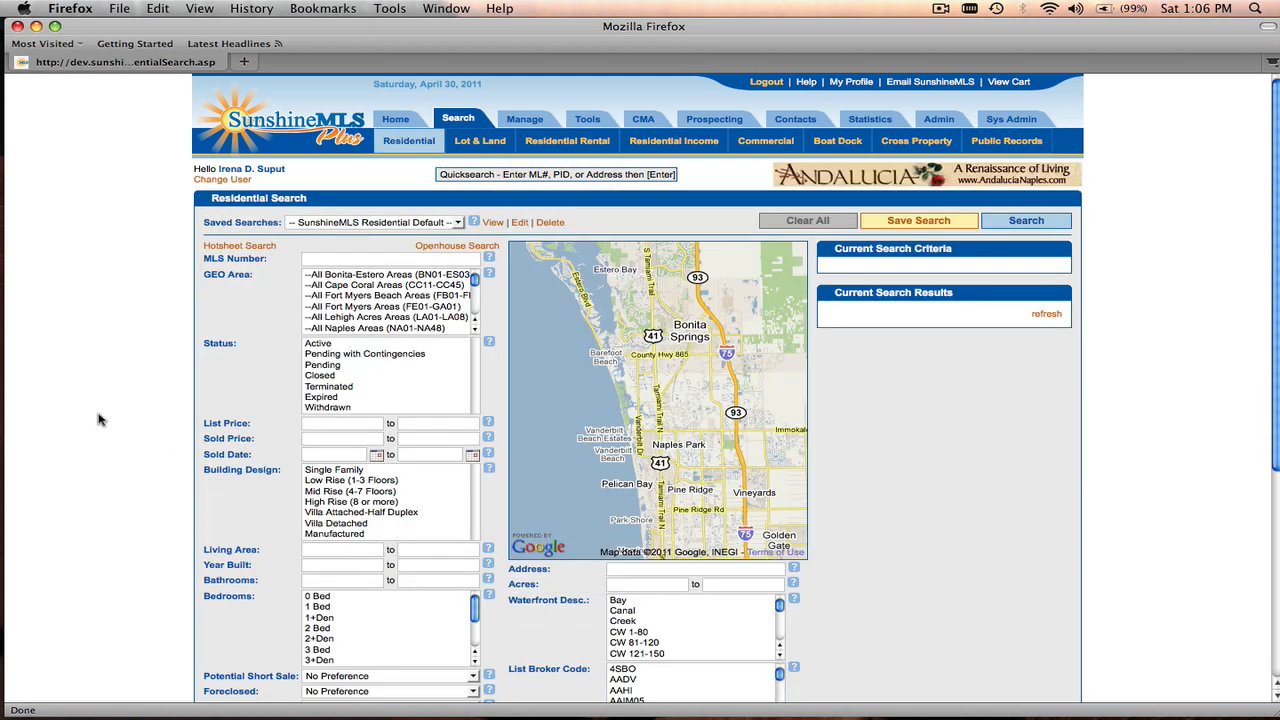
Filter to All Naples Areas, Active status, Single Family design, Year Built from 2005 — 585 results
{"action": "scroll", "scroll_direction": "down", "scroll_amount": 3}
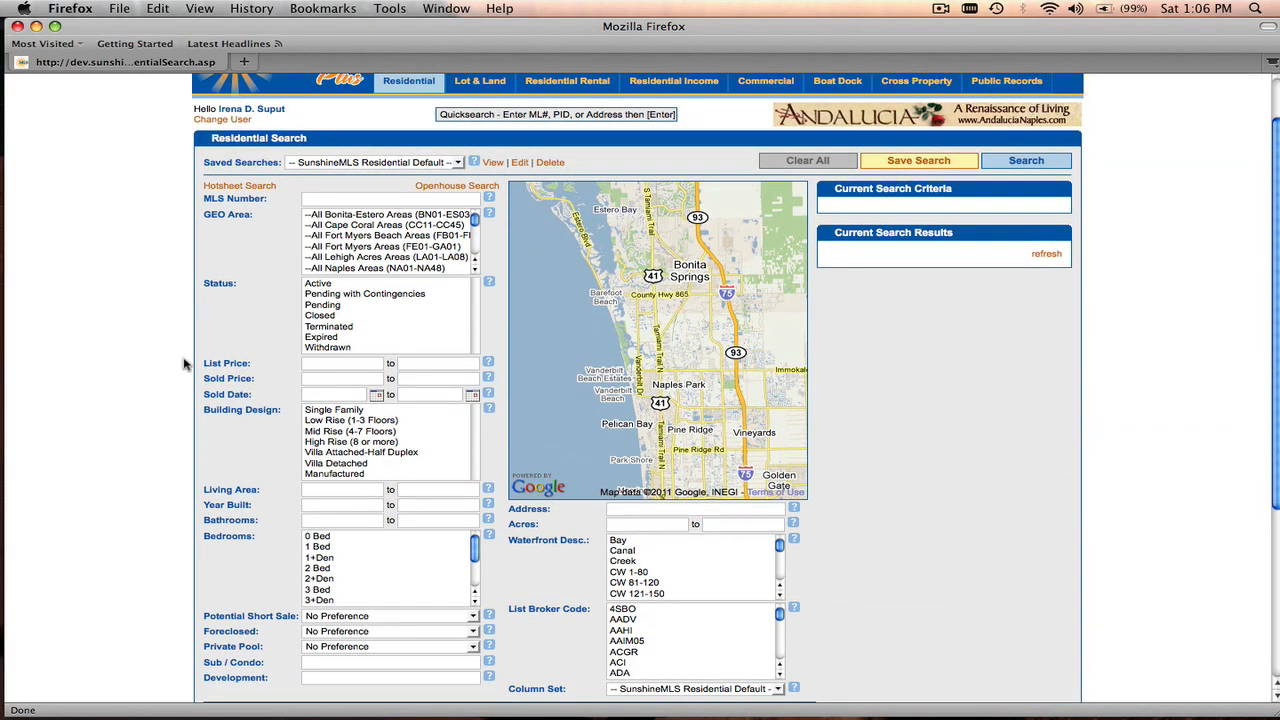
{"action": "left_click", "coordinate": [388, 268]}
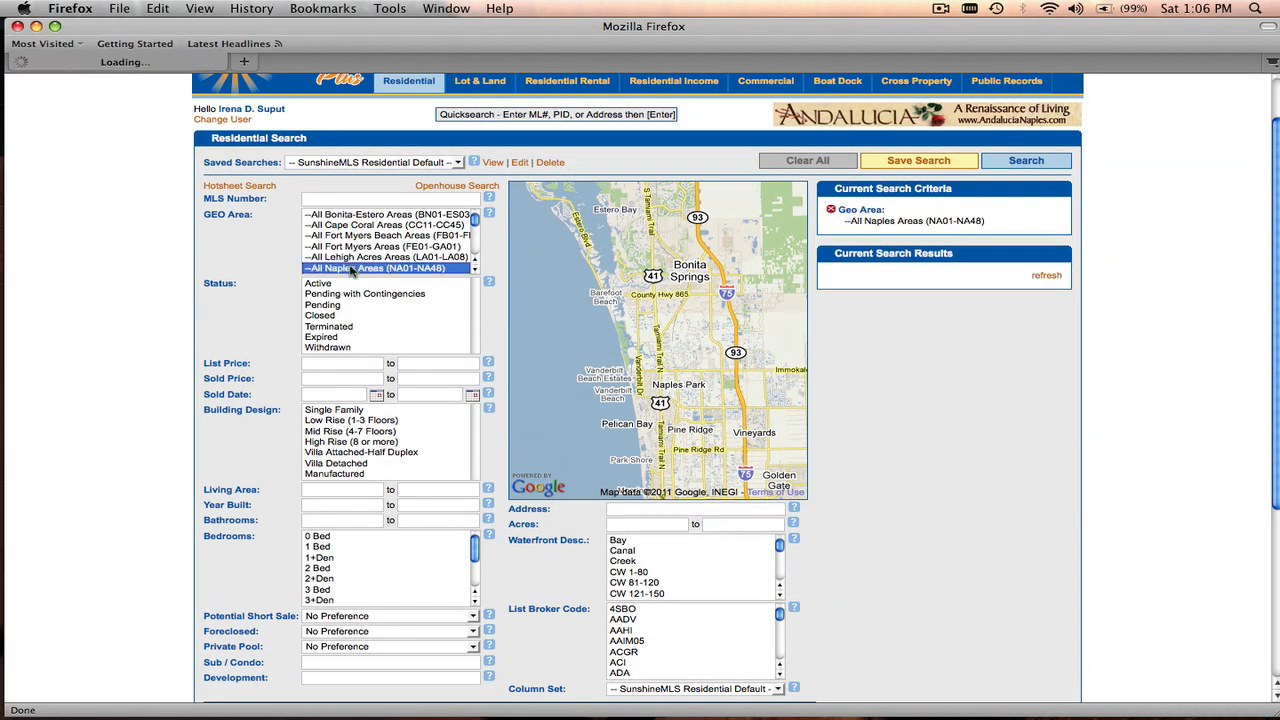
{"action": "left_click", "coordinate": [318, 284]}
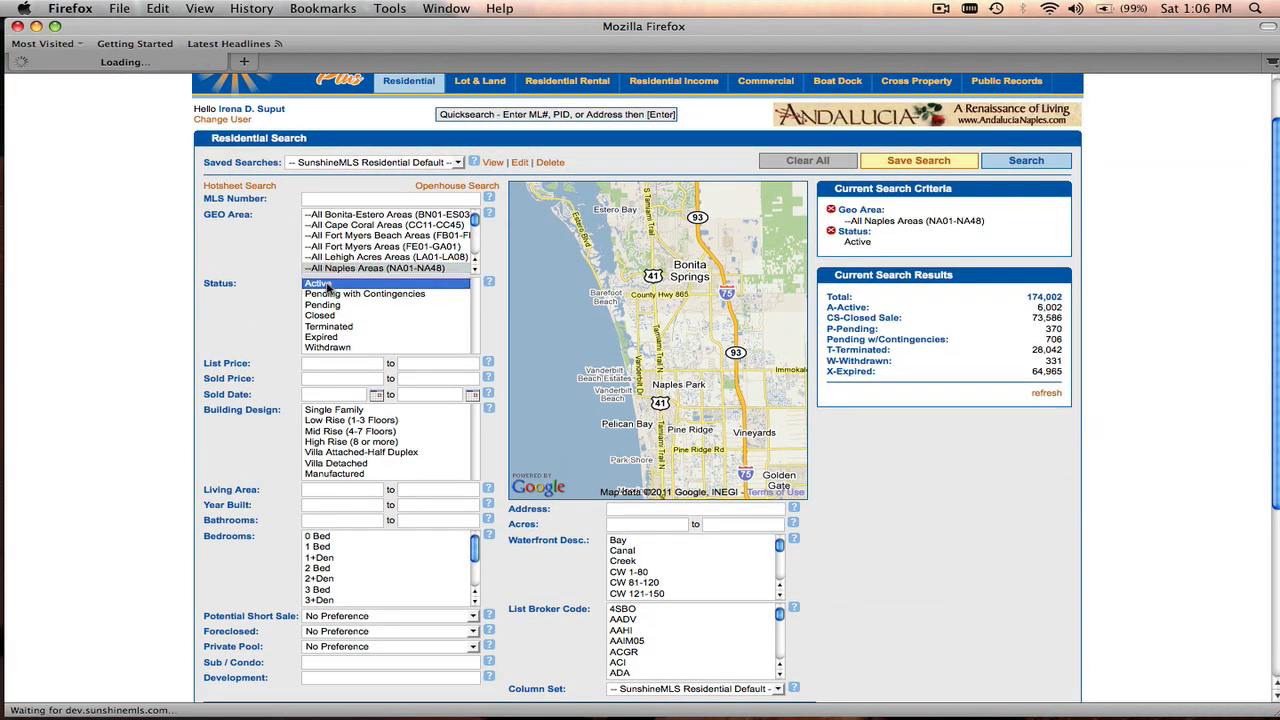
{"action": "left_click", "coordinate": [332, 410]}
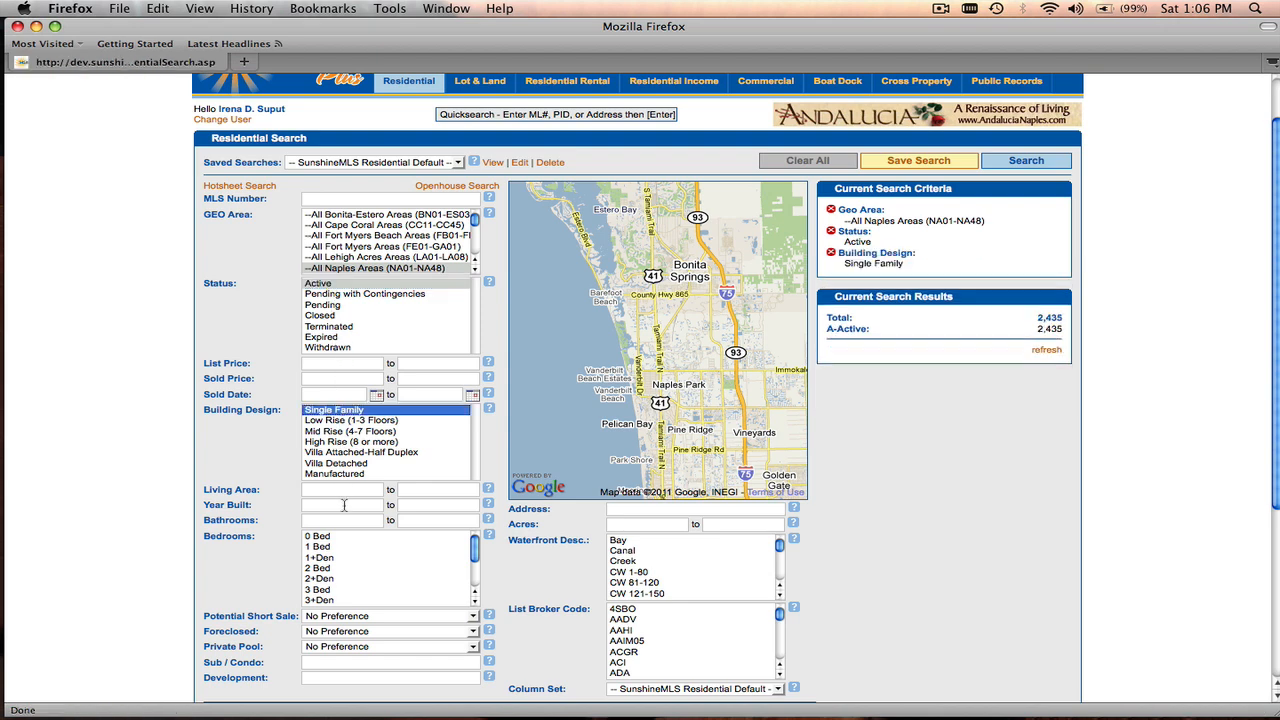
{"action": "type", "text": "200"}
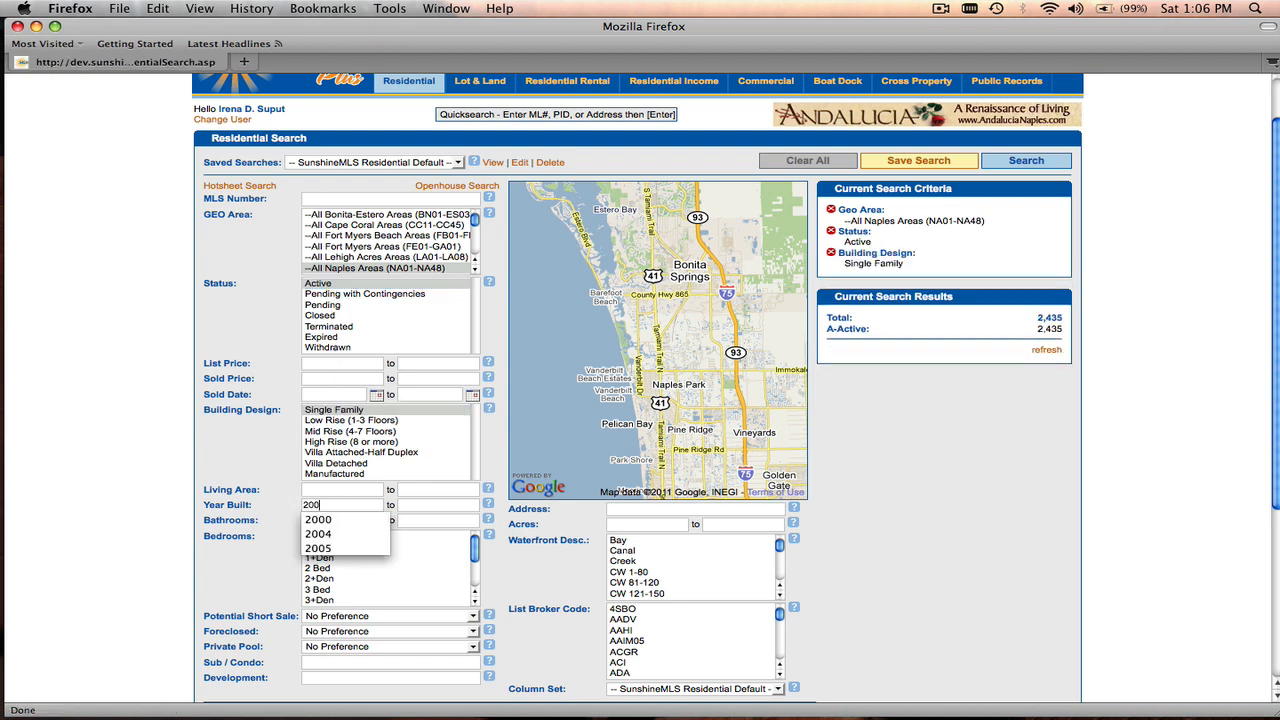
{"action": "left_click", "coordinate": [318, 548]}
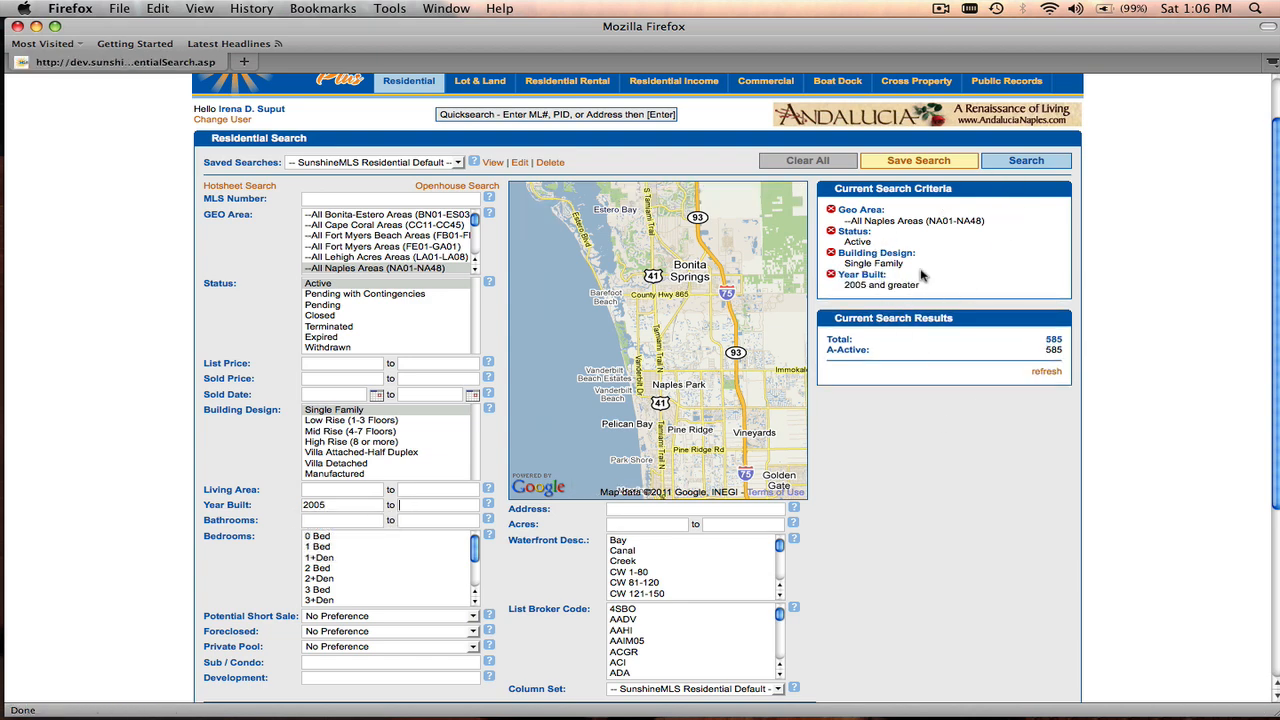
{"action": "mouse_move", "coordinate": [932, 350]}
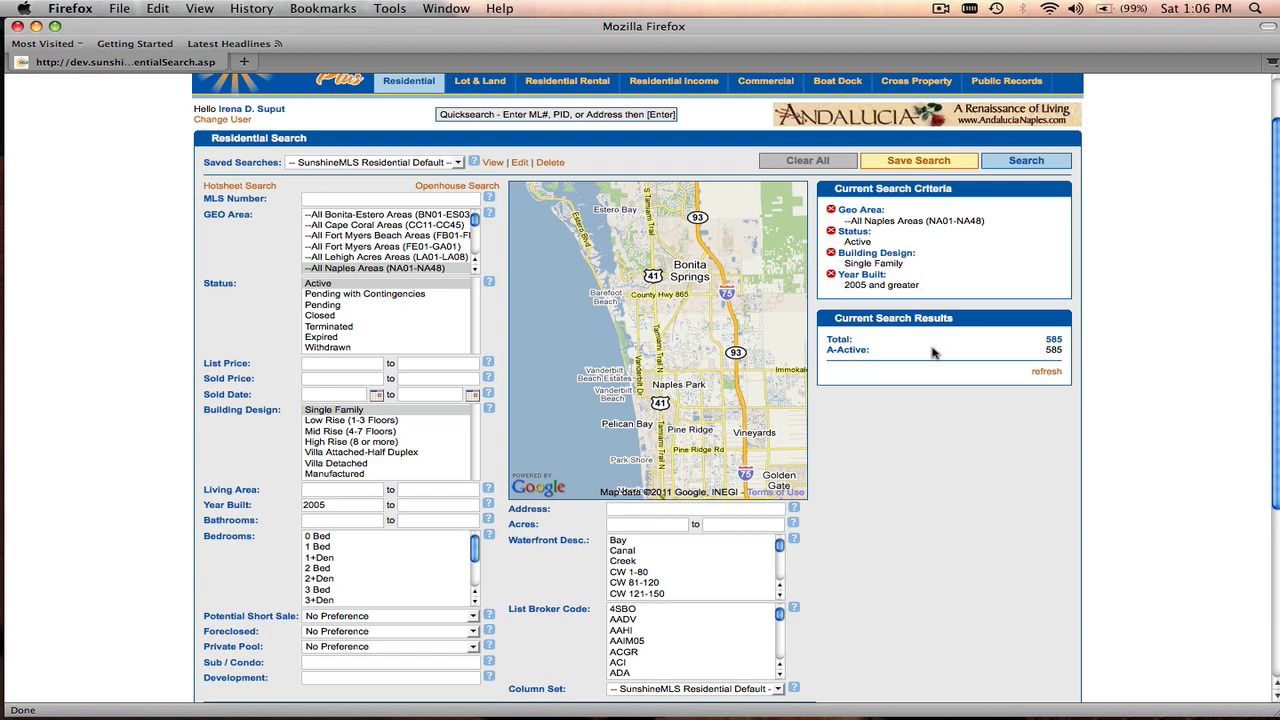
{"action": "scroll", "scroll_direction": "down", "scroll_amount": 3}
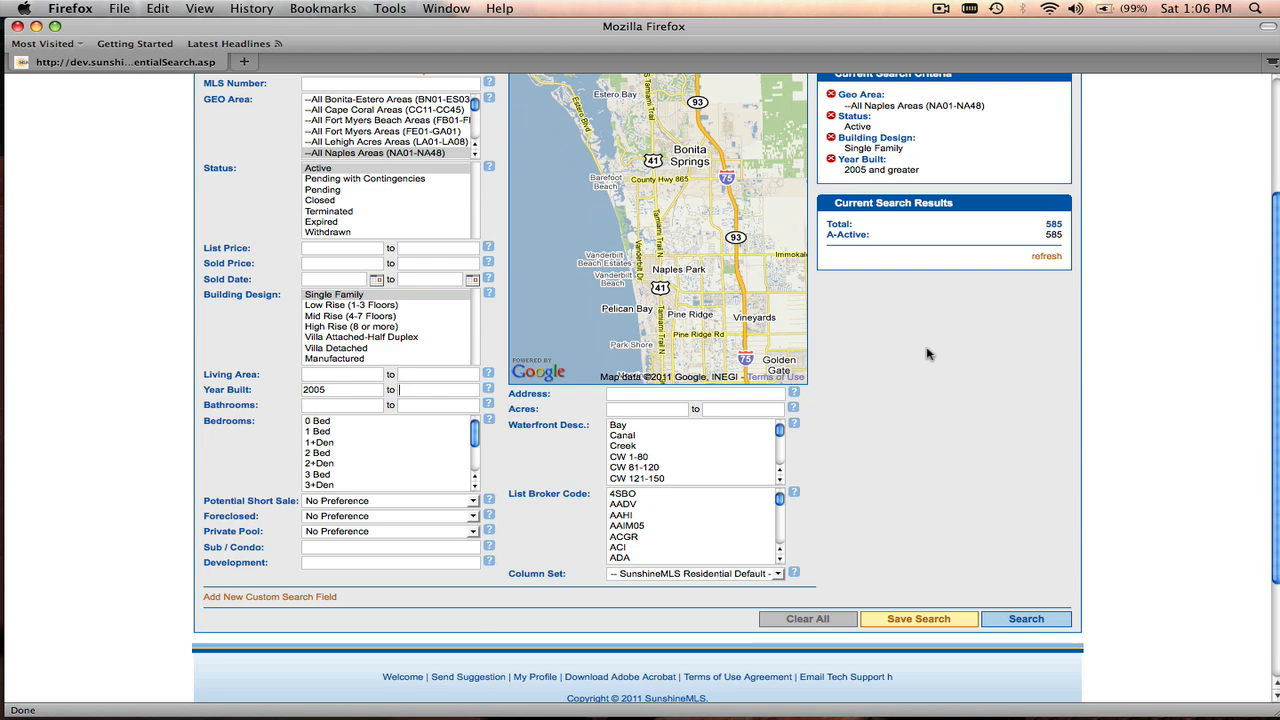
{"action": "mouse_move", "coordinate": [736, 590]}
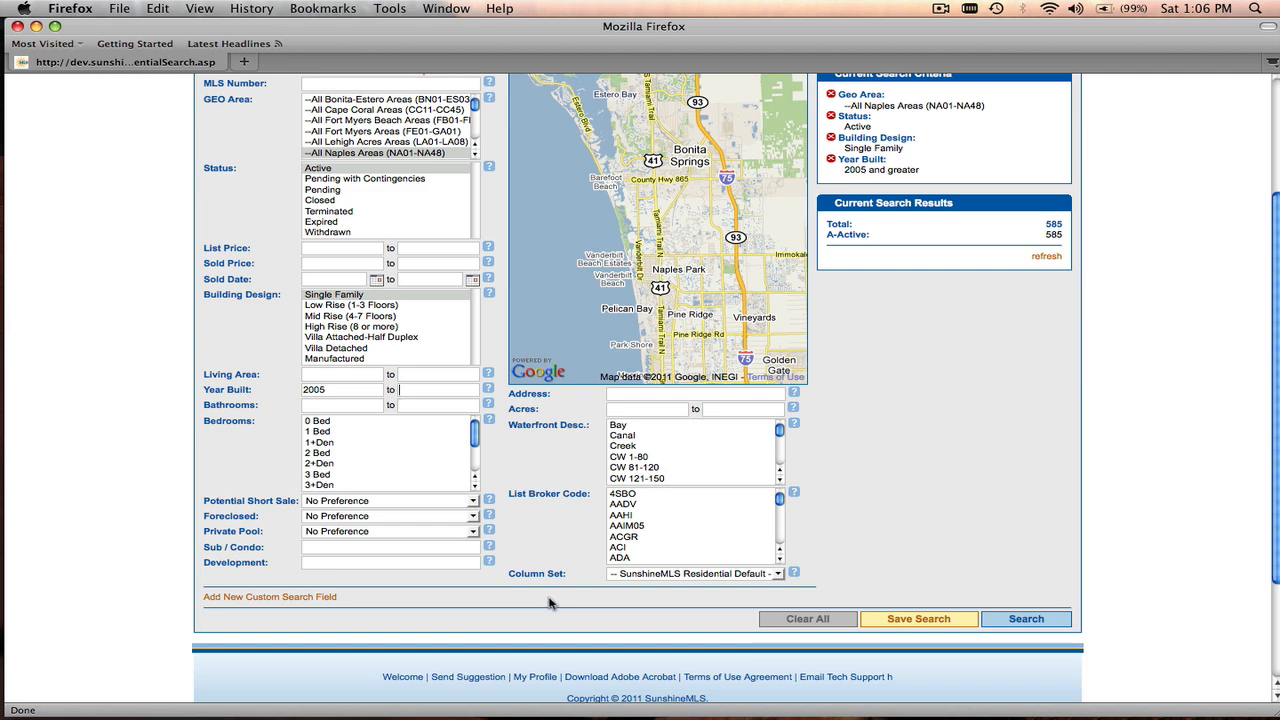
{"action": "mouse_move", "coordinate": [500, 608]}
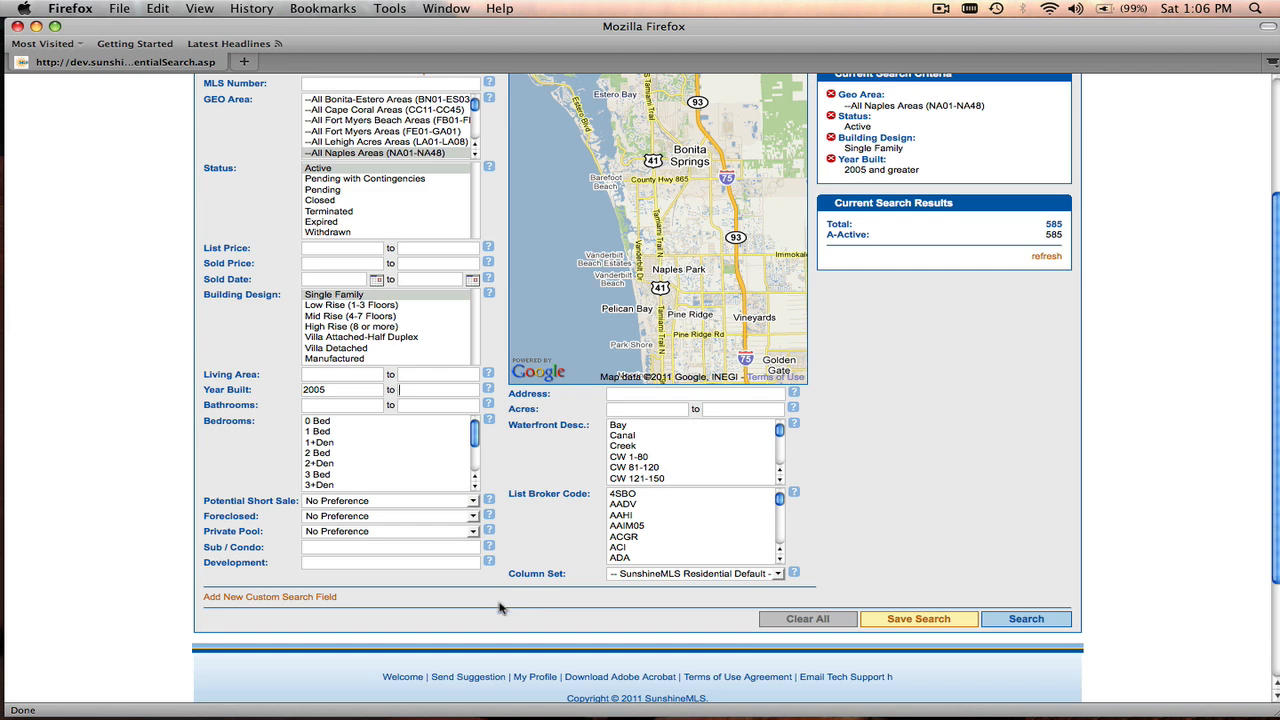
Add Community Type as a new custom search field, picked by typing 'co'
{"action": "left_click", "coordinate": [268, 596]}
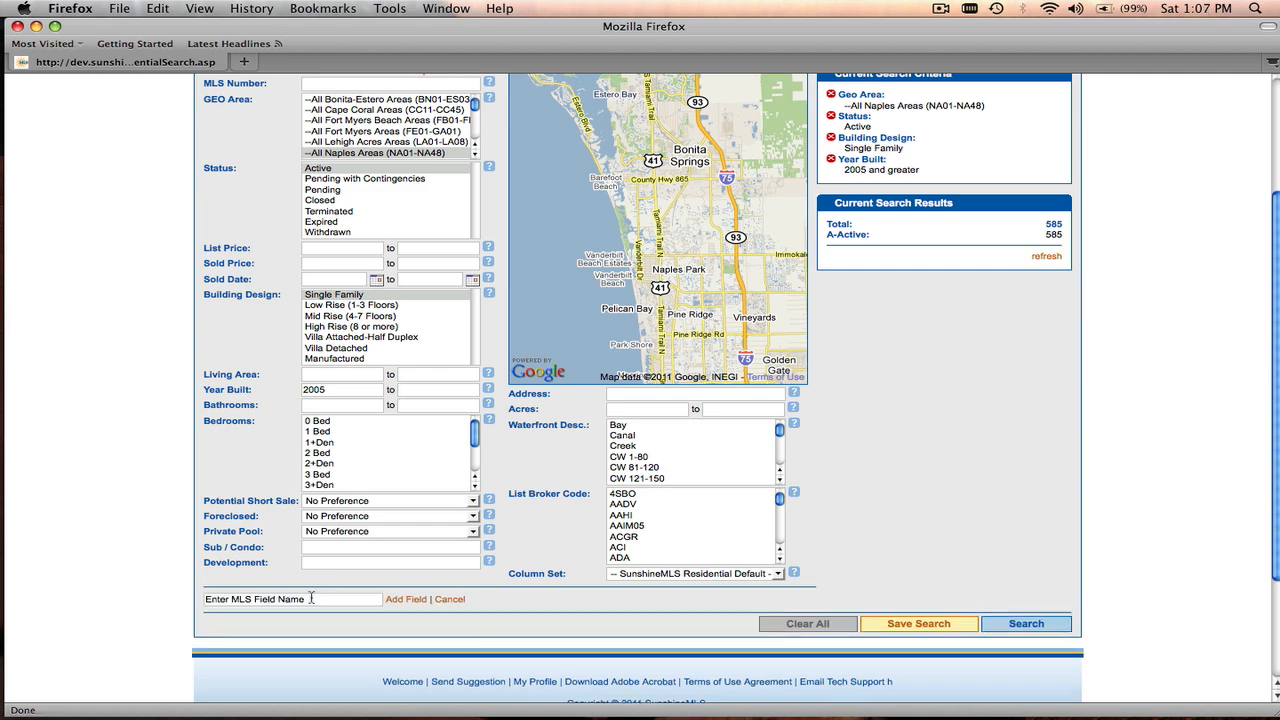
{"action": "left_click", "coordinate": [290, 598]}
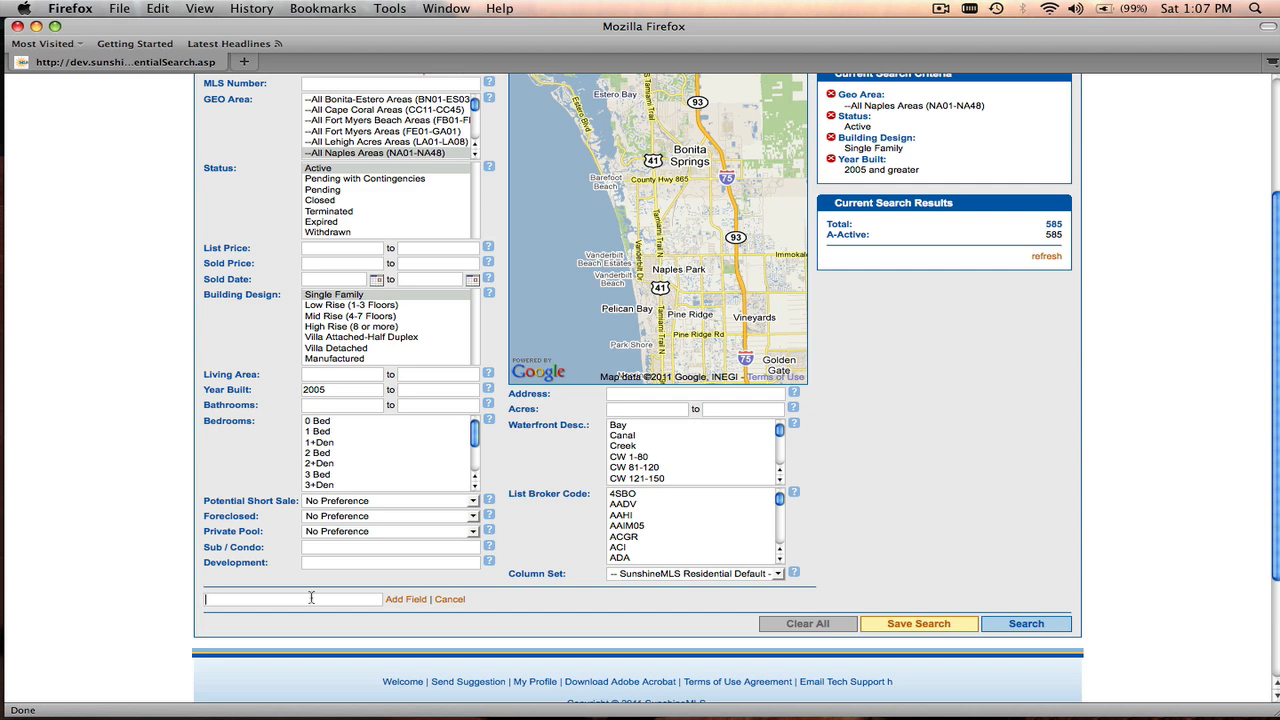
{"action": "type", "text": "communi"}
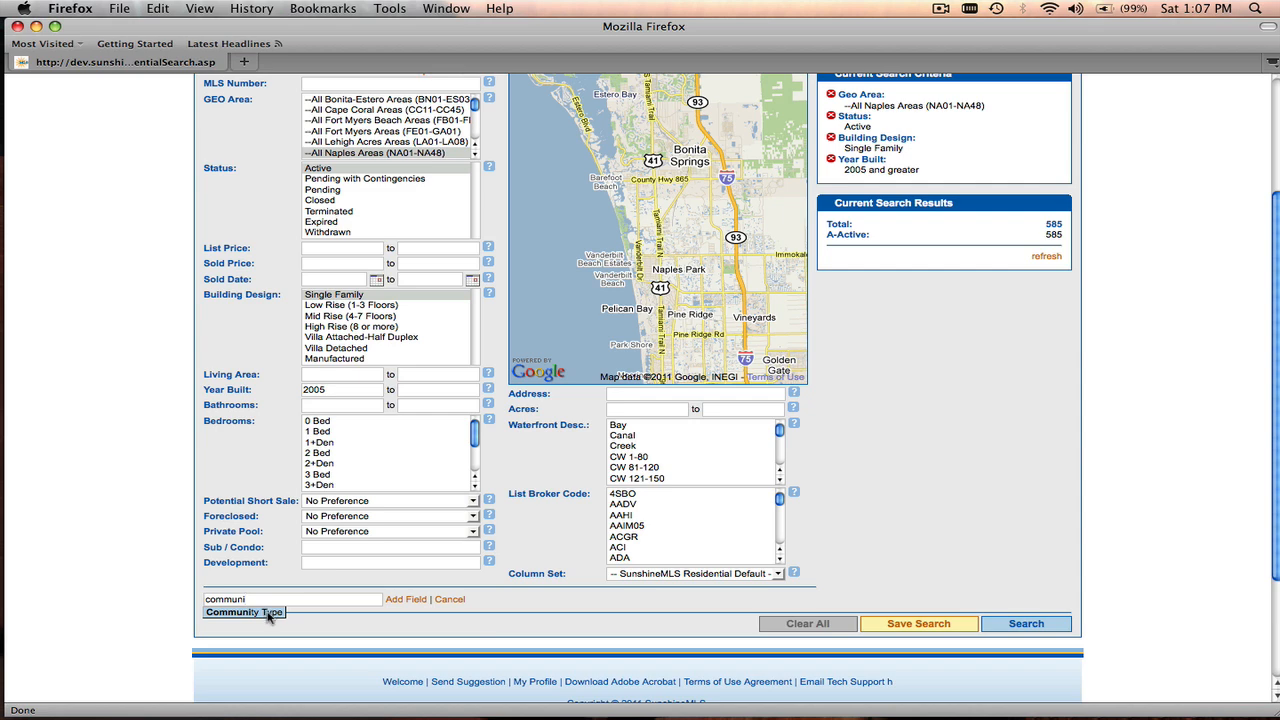
{"action": "left_click", "coordinate": [244, 612]}
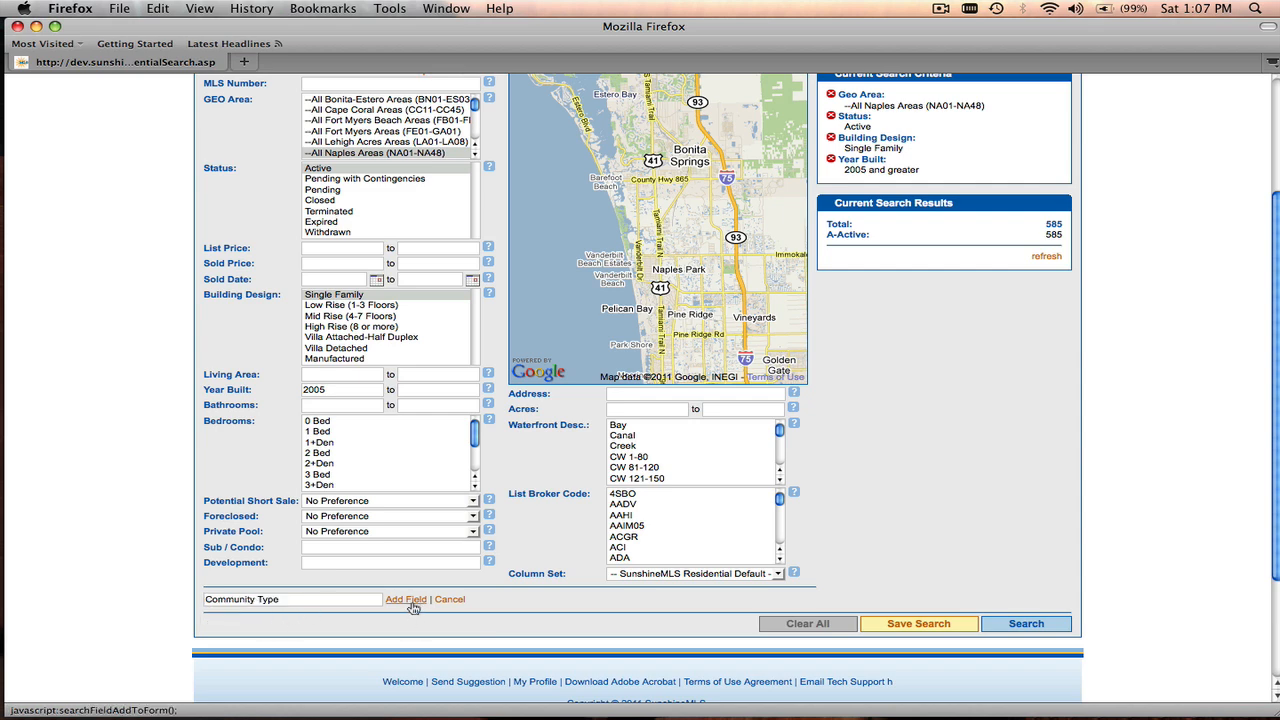
{"action": "left_click", "coordinate": [406, 600]}
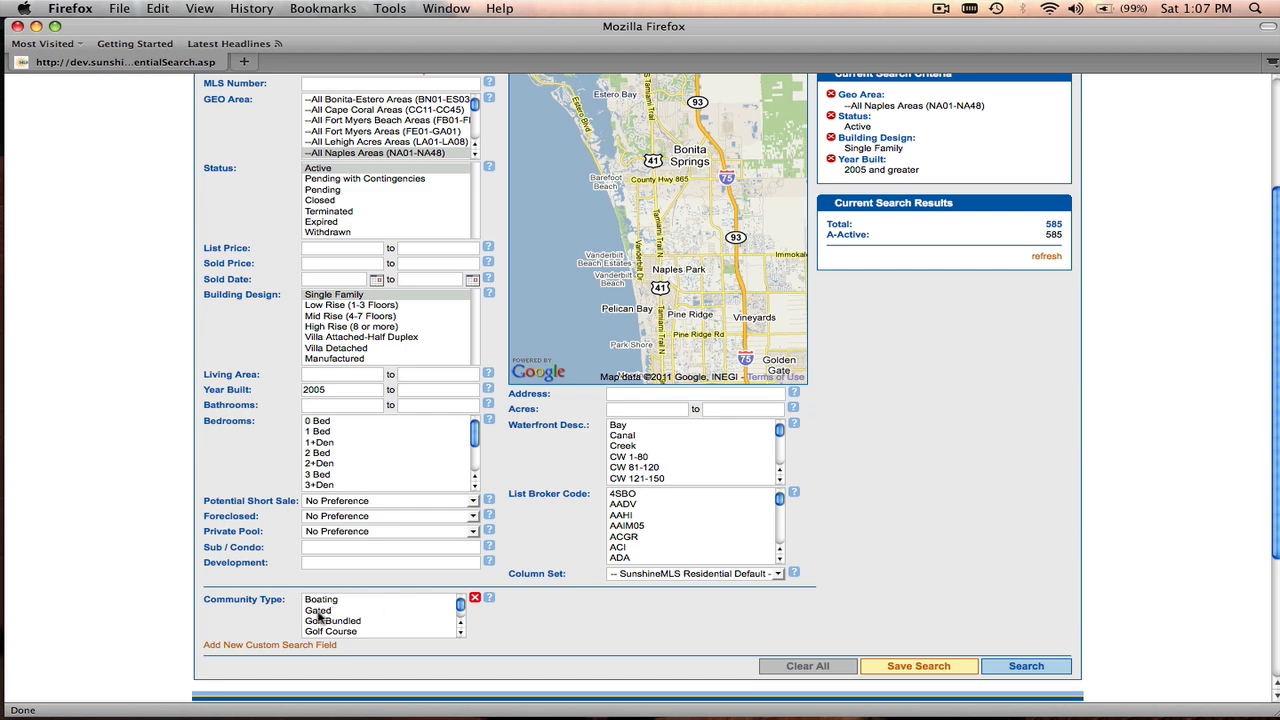
Select Gated as the Community Type, reducing the result count to 340
{"action": "left_click", "coordinate": [318, 610]}
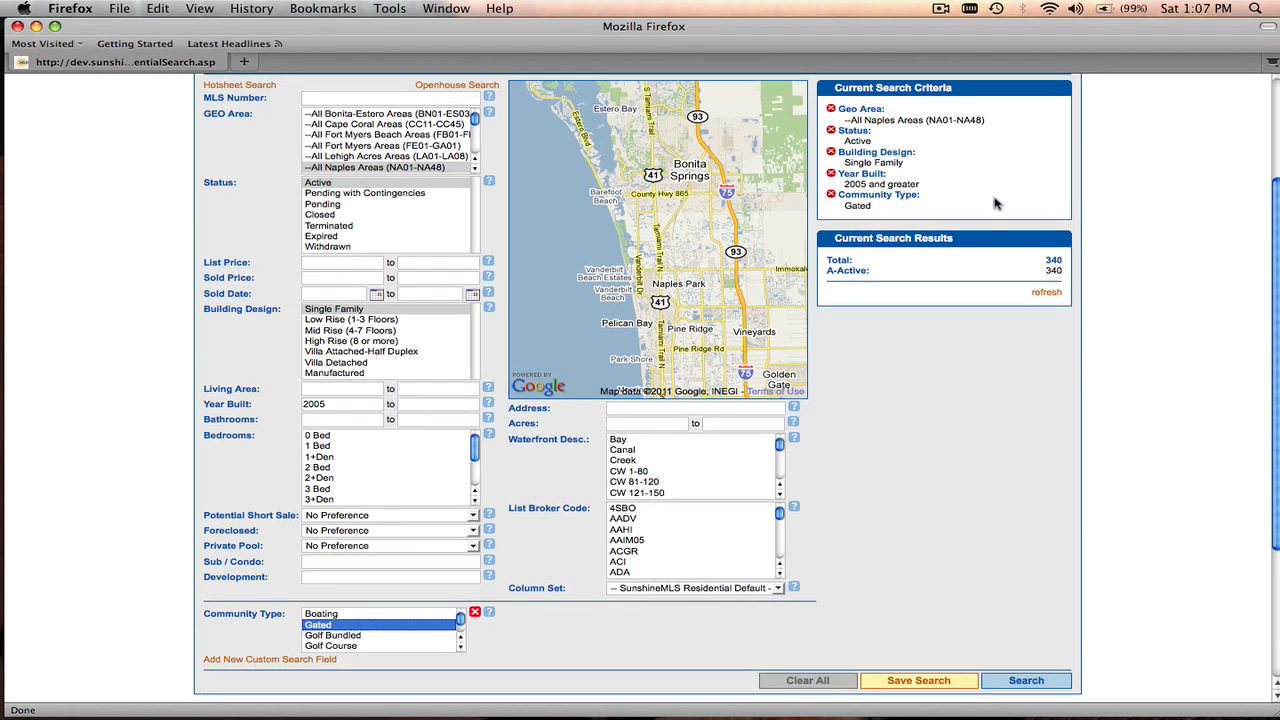
{"action": "mouse_move", "coordinate": [1068, 258]}
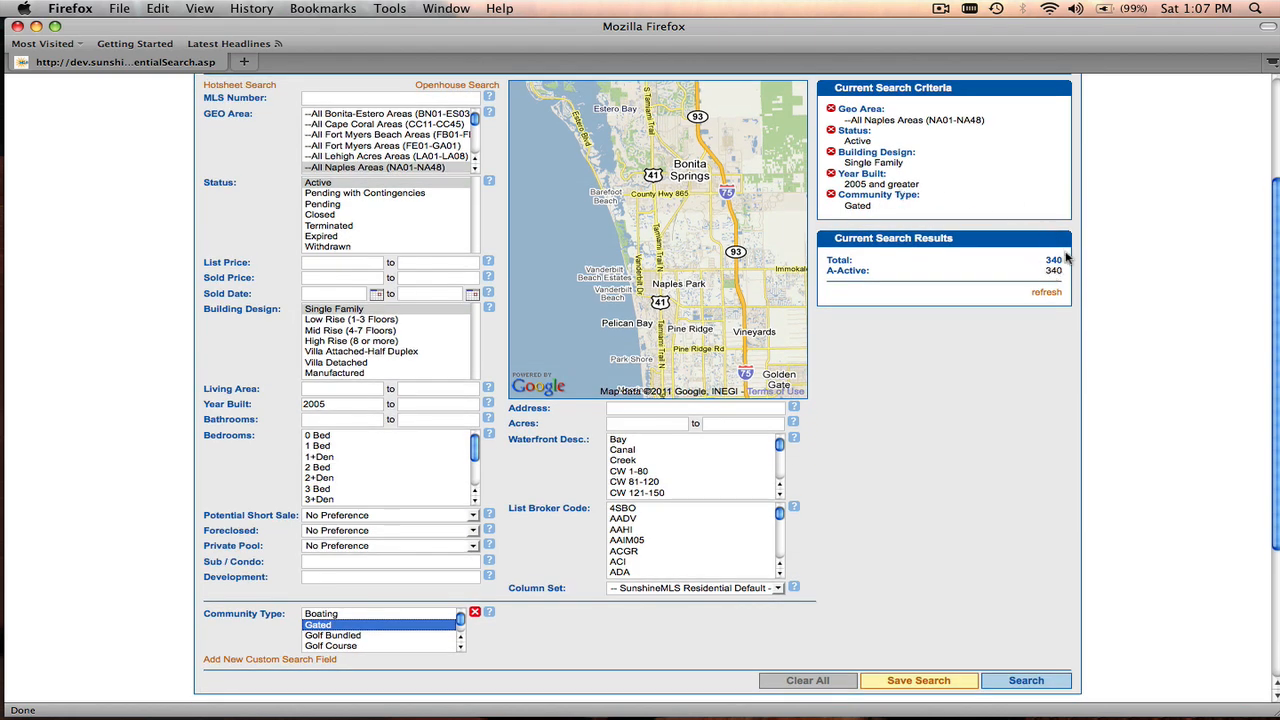
{"action": "mouse_move", "coordinate": [990, 344]}
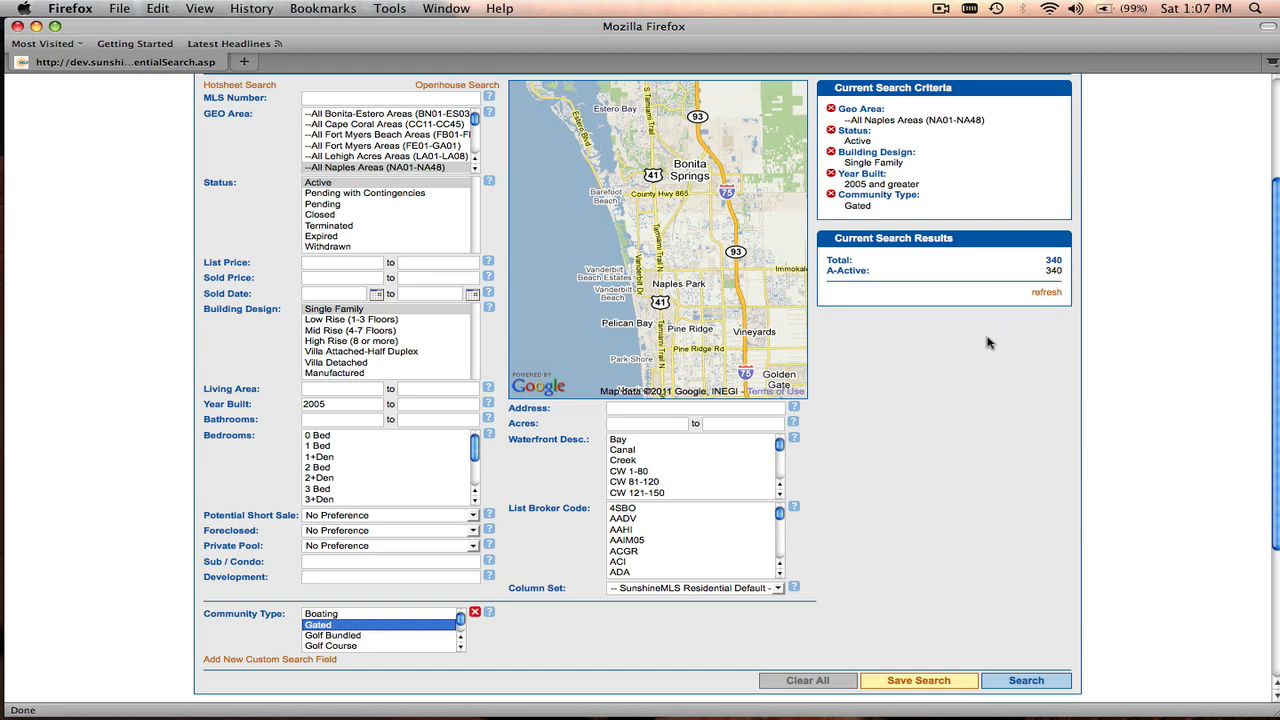
{"action": "scroll", "scroll_direction": "down", "scroll_amount": 3}
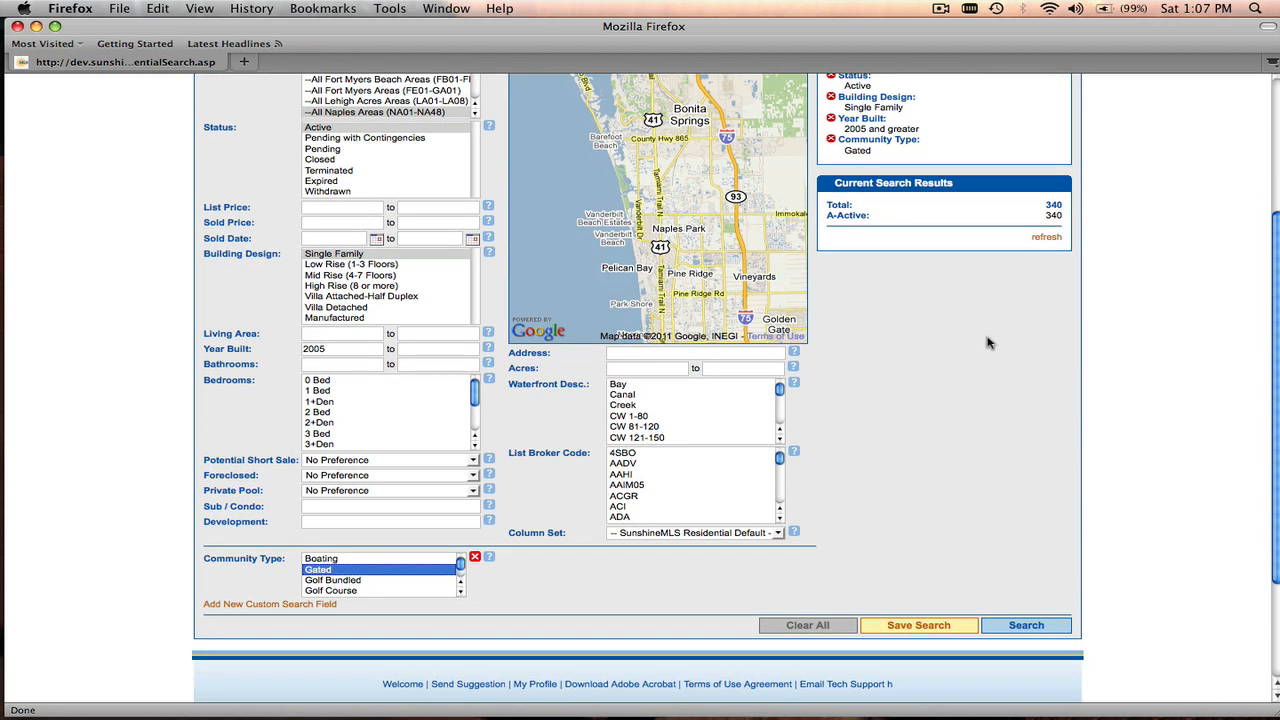
{"action": "mouse_move", "coordinate": [932, 624]}
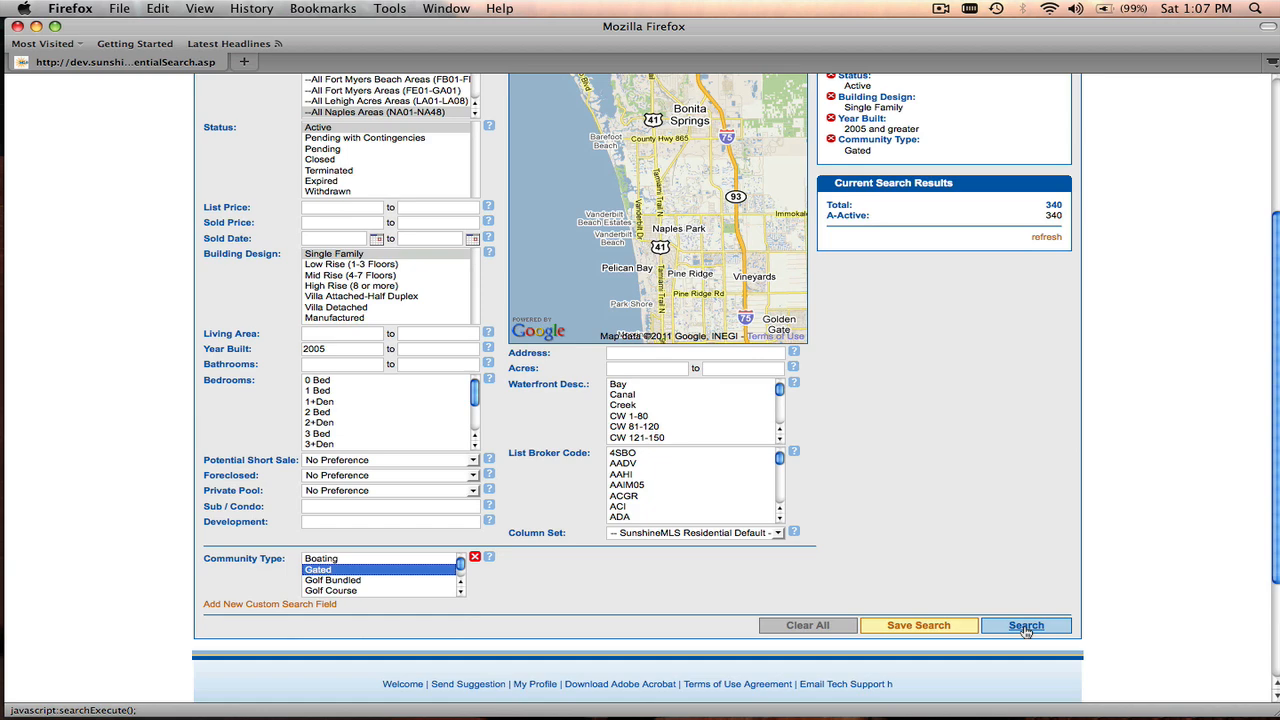
Run the search to list the 340 gated single-family results in the Columns view
{"action": "left_click", "coordinate": [1024, 624]}
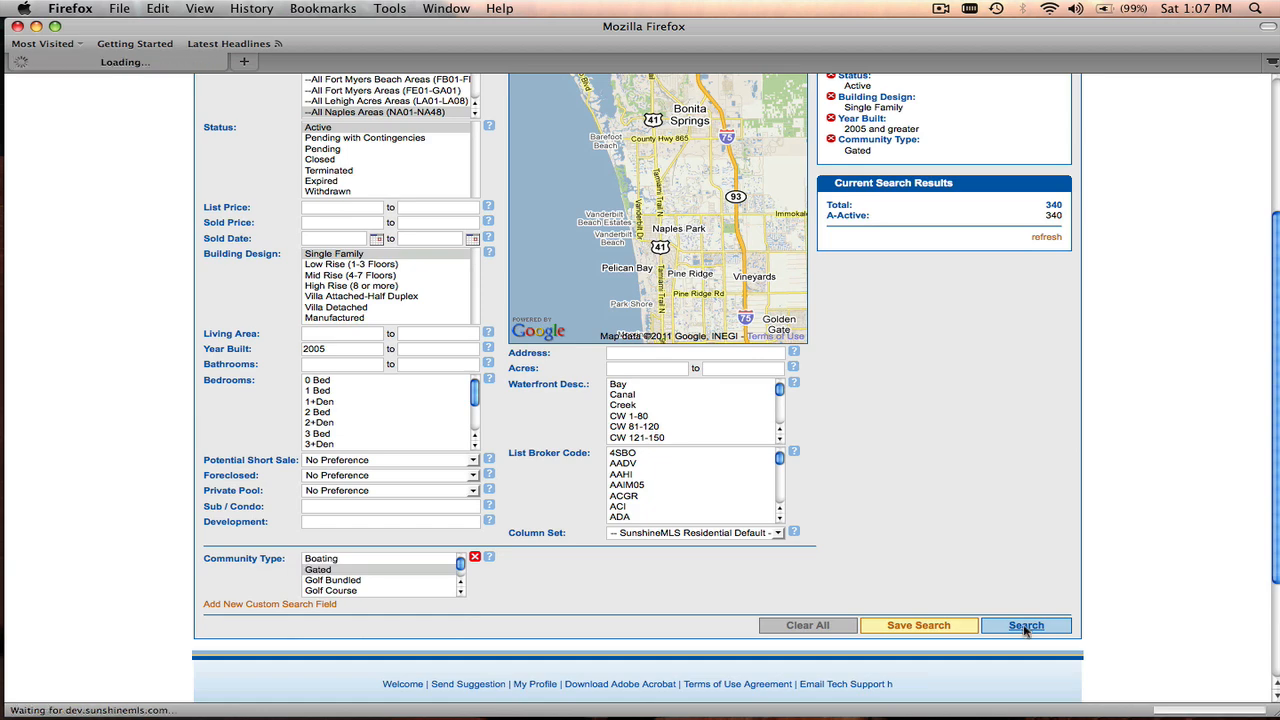
{"action": "left_click", "coordinate": [1024, 624]}
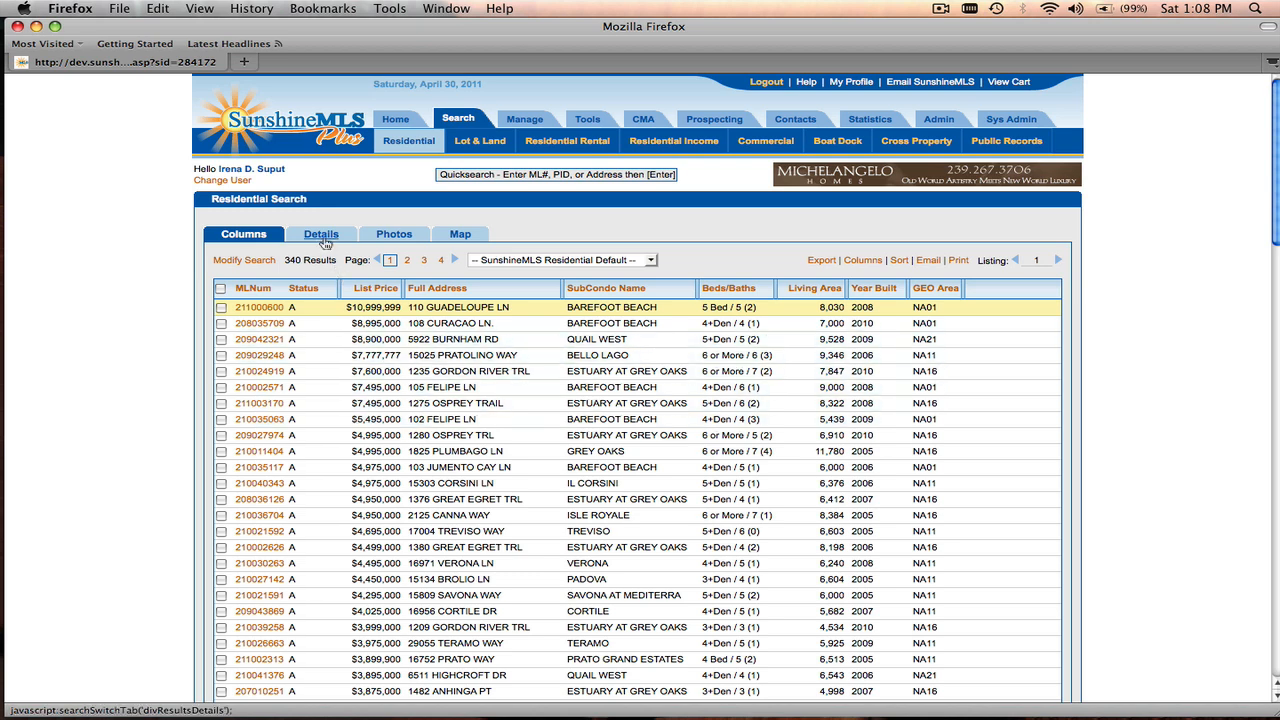
{"action": "left_click", "coordinate": [320, 232]}
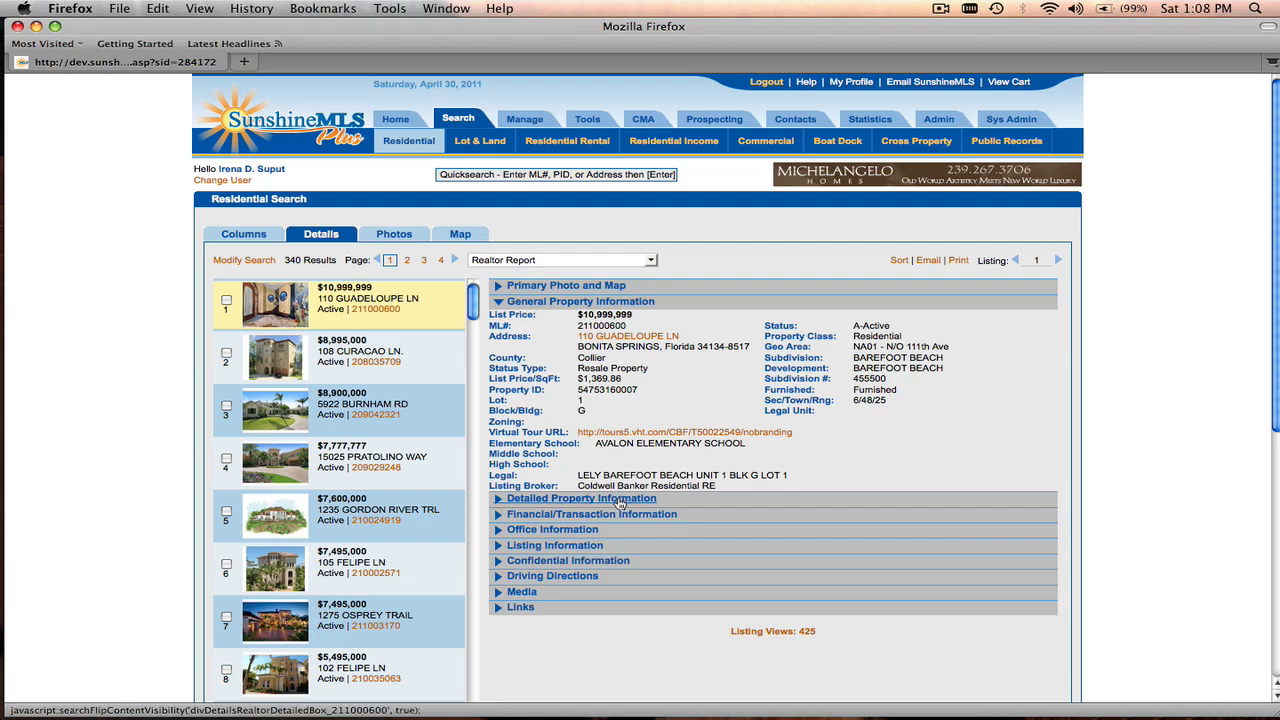
{"action": "left_click", "coordinate": [580, 498]}
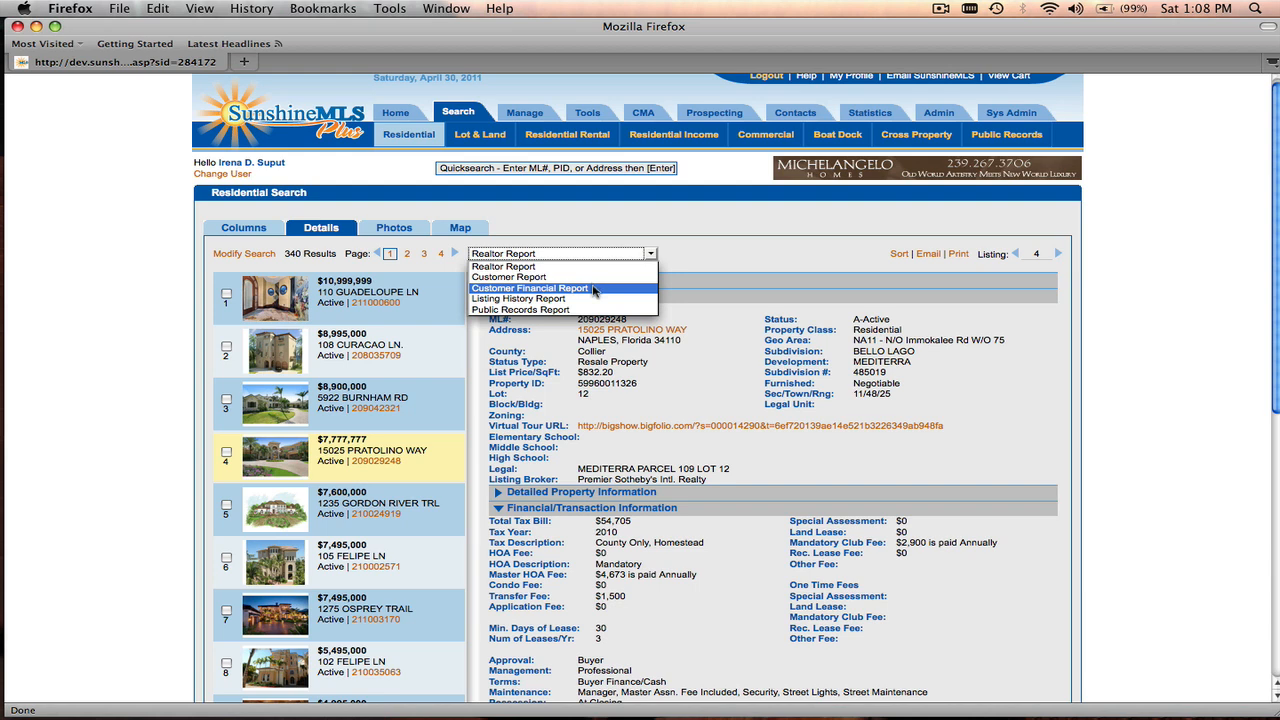
{"action": "left_click", "coordinate": [528, 288]}
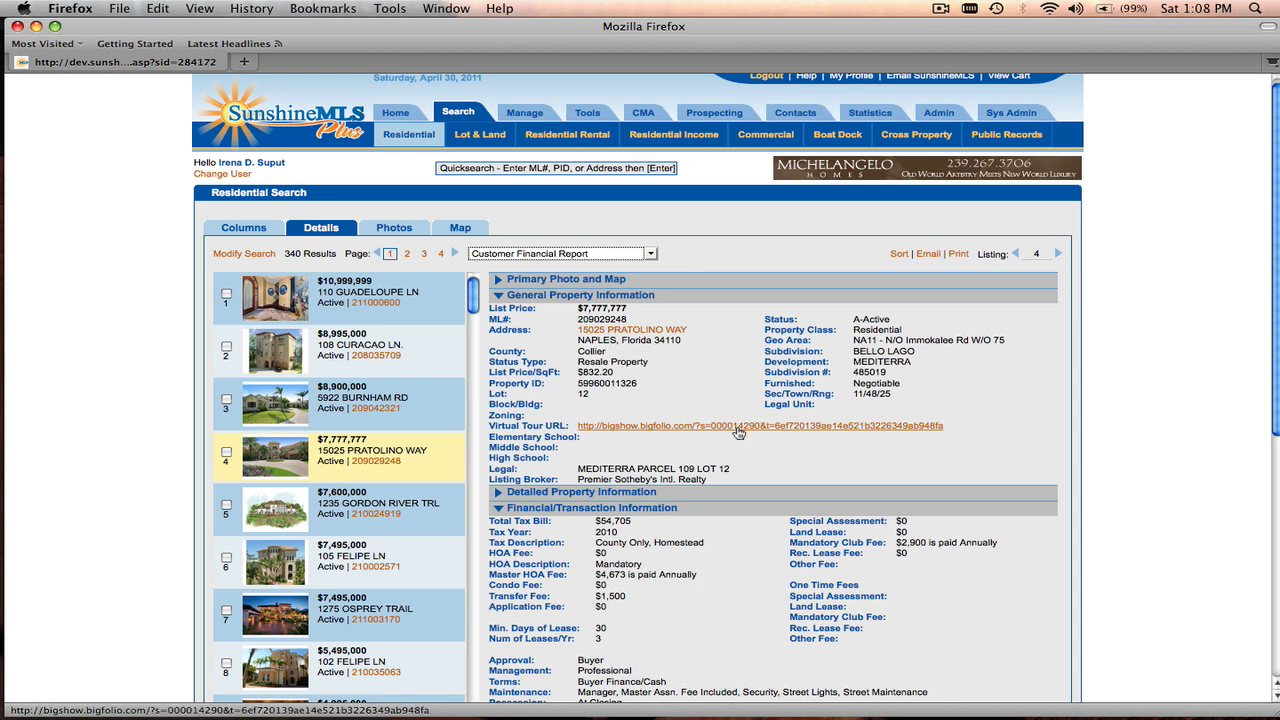
{"action": "mouse_move", "coordinate": [762, 446]}
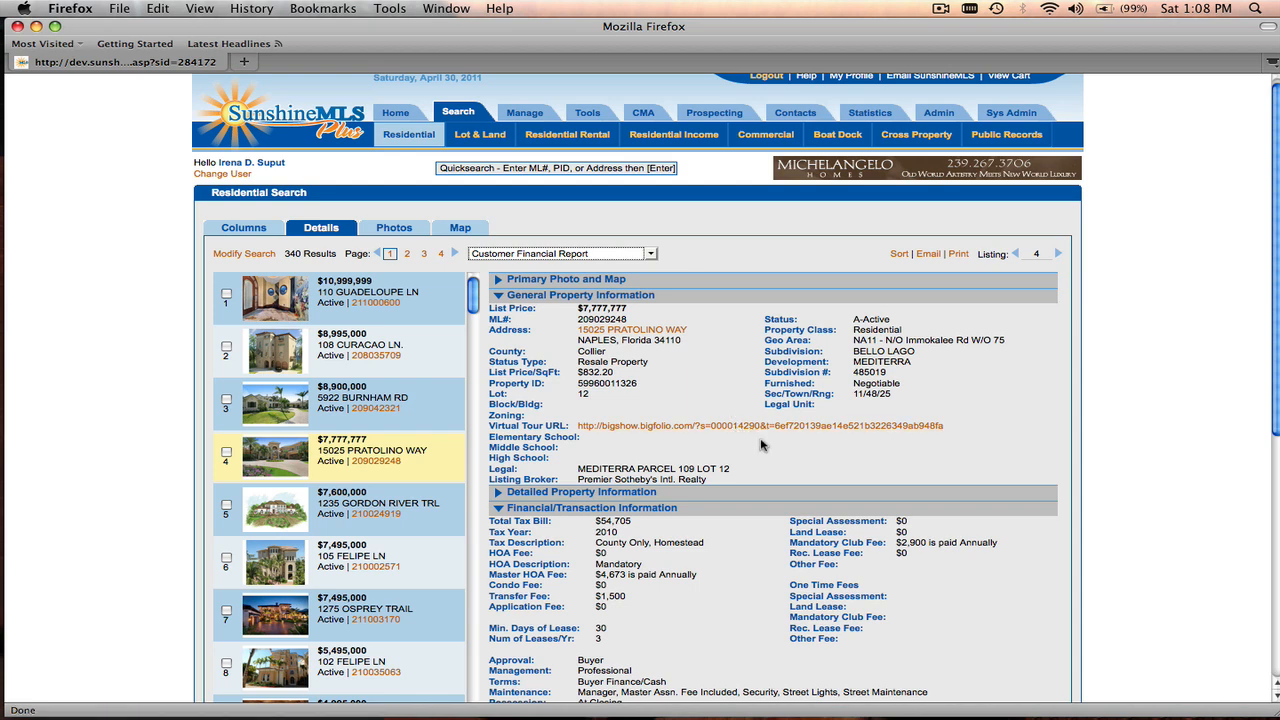
{"action": "mouse_move", "coordinate": [1058, 292]}
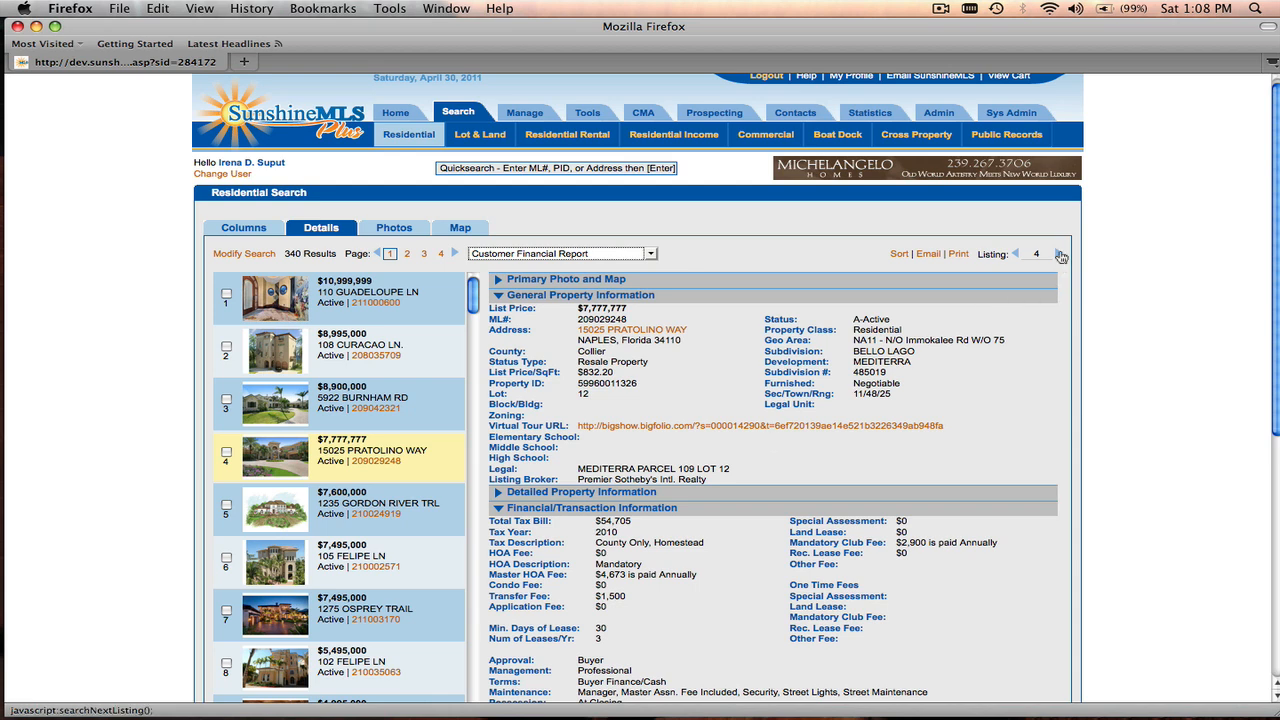
{"action": "left_click", "coordinate": [1058, 252]}
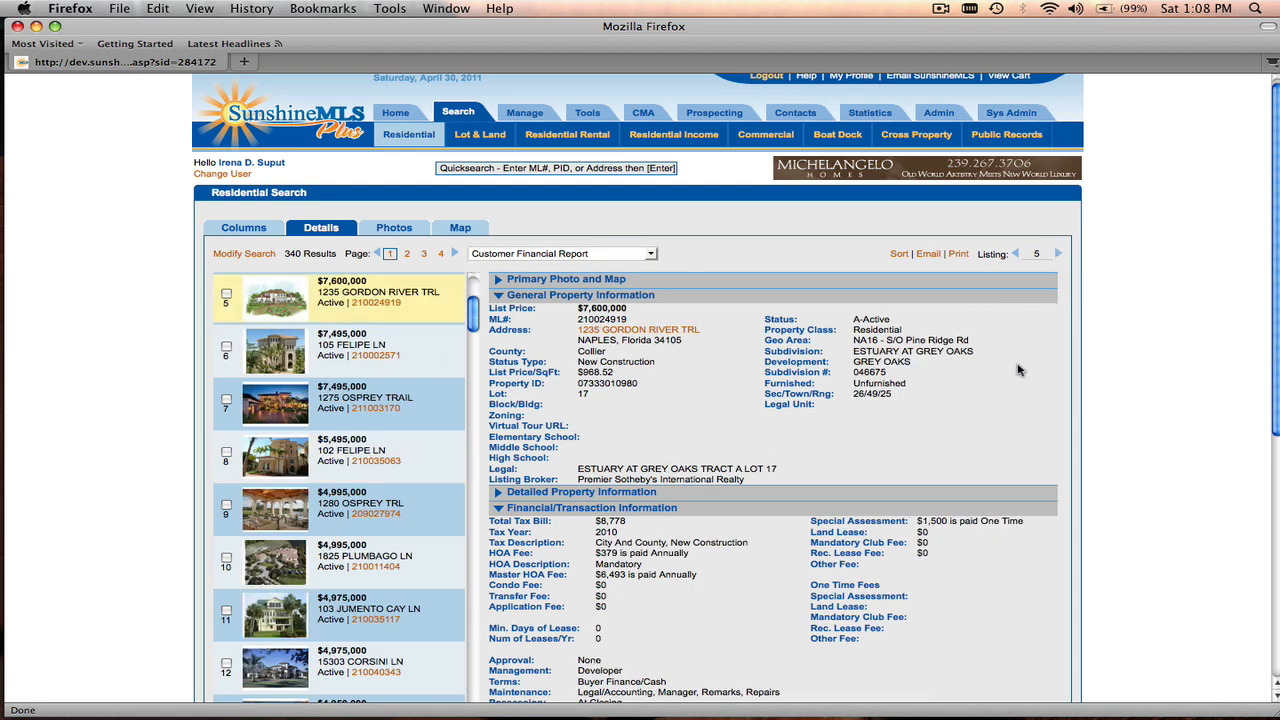
{"action": "mouse_move", "coordinate": [380, 244]}
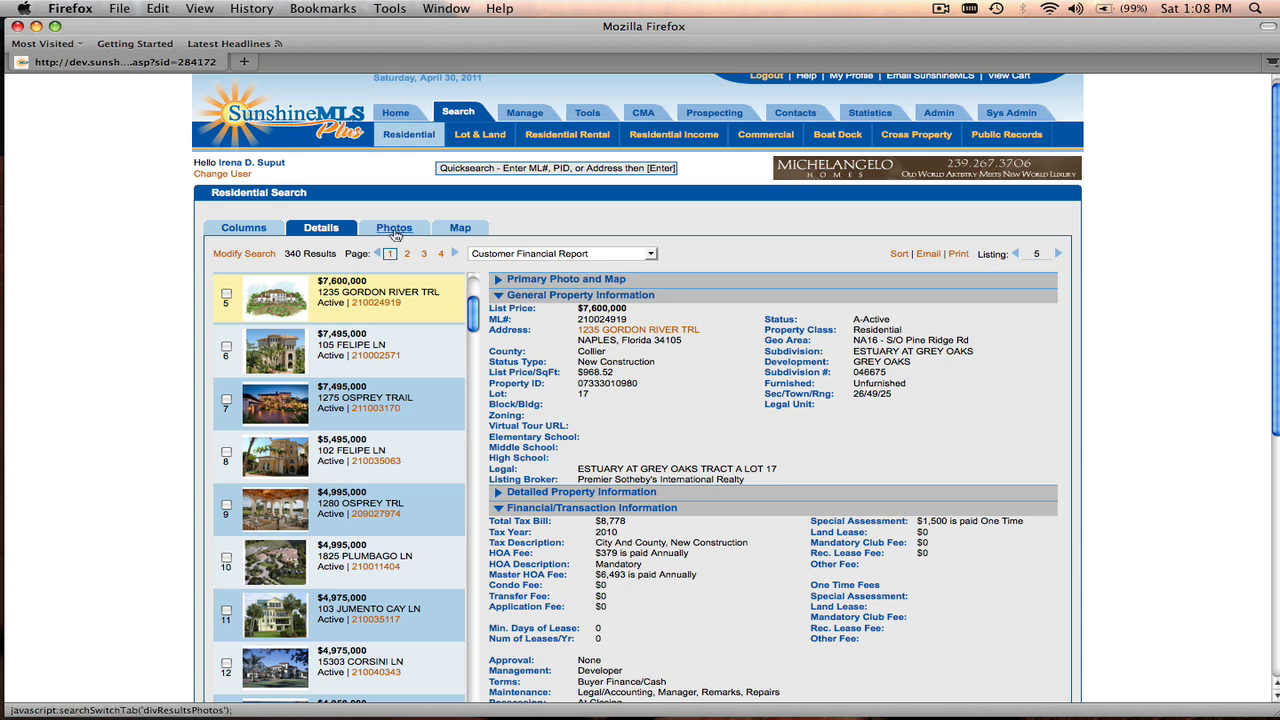
Switch to the Photos view and step forward to the 1275 Osprey Trl listing
{"action": "left_click", "coordinate": [392, 228]}
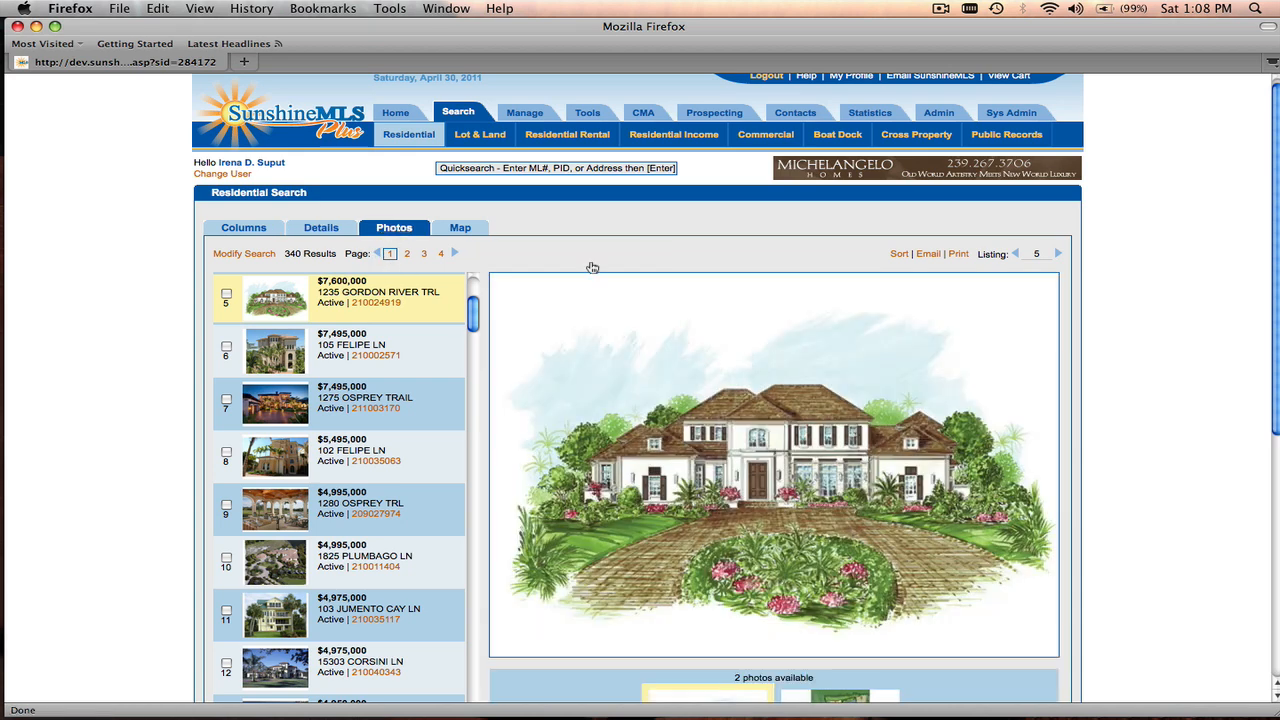
{"action": "scroll", "scroll_direction": "down", "scroll_amount": 3}
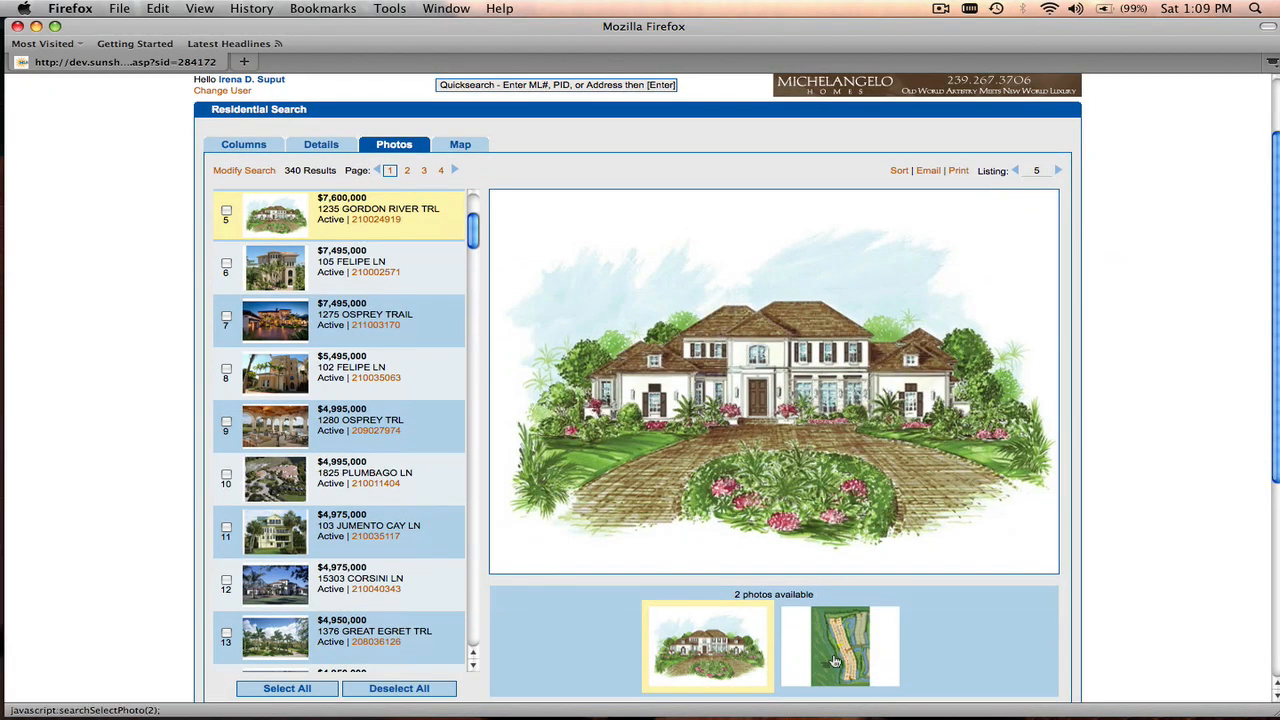
{"action": "left_click", "coordinate": [838, 644]}
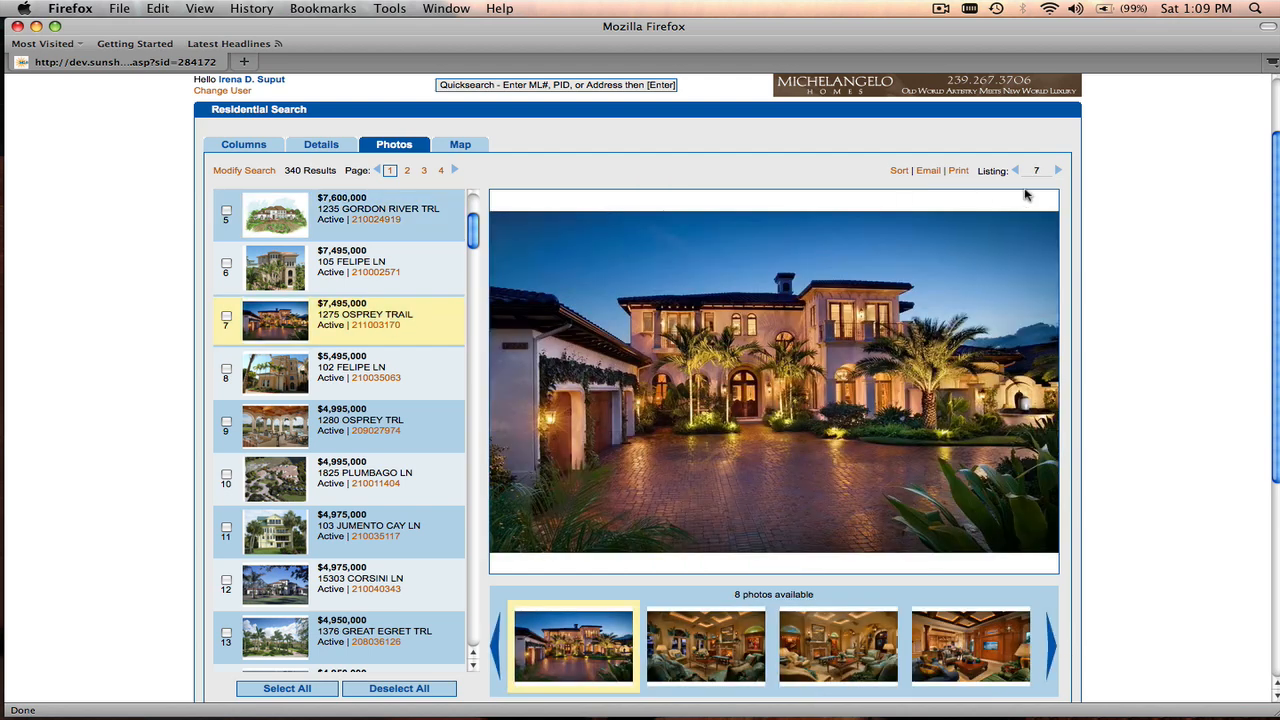
{"action": "mouse_move", "coordinate": [652, 604]}
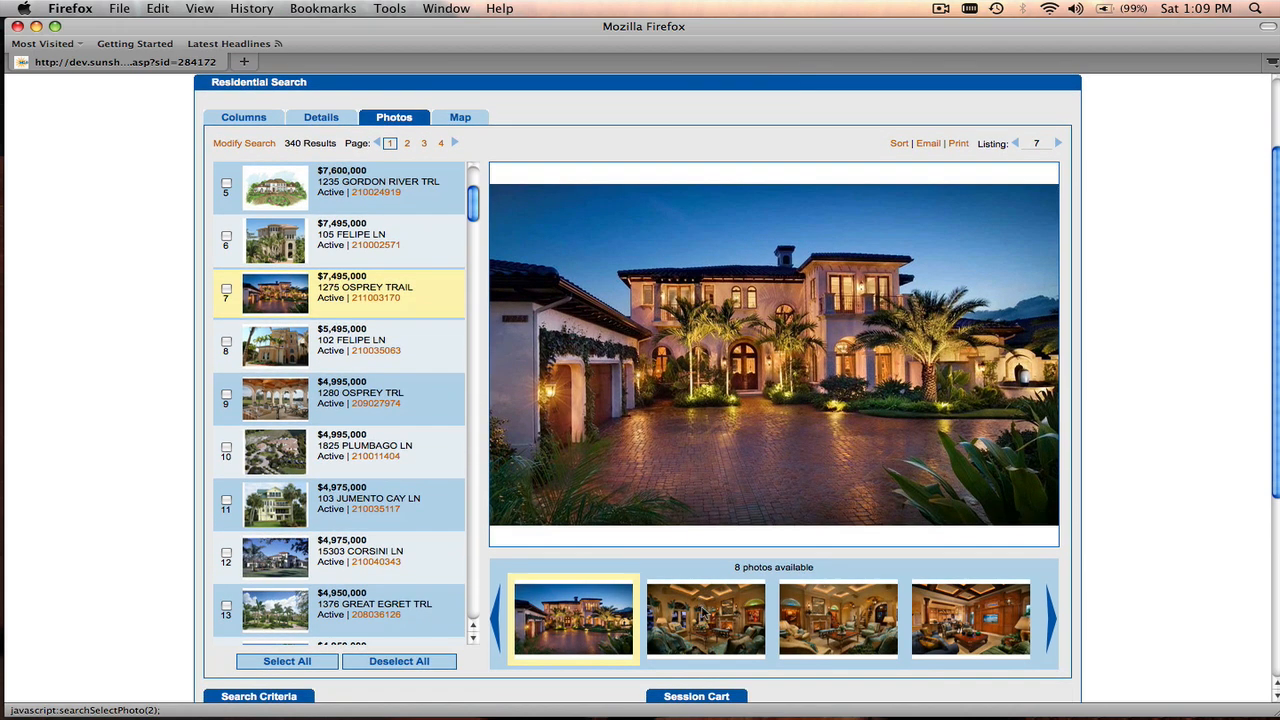
Browse its living room, family room, home theater and pool photos
{"action": "left_click", "coordinate": [704, 618]}
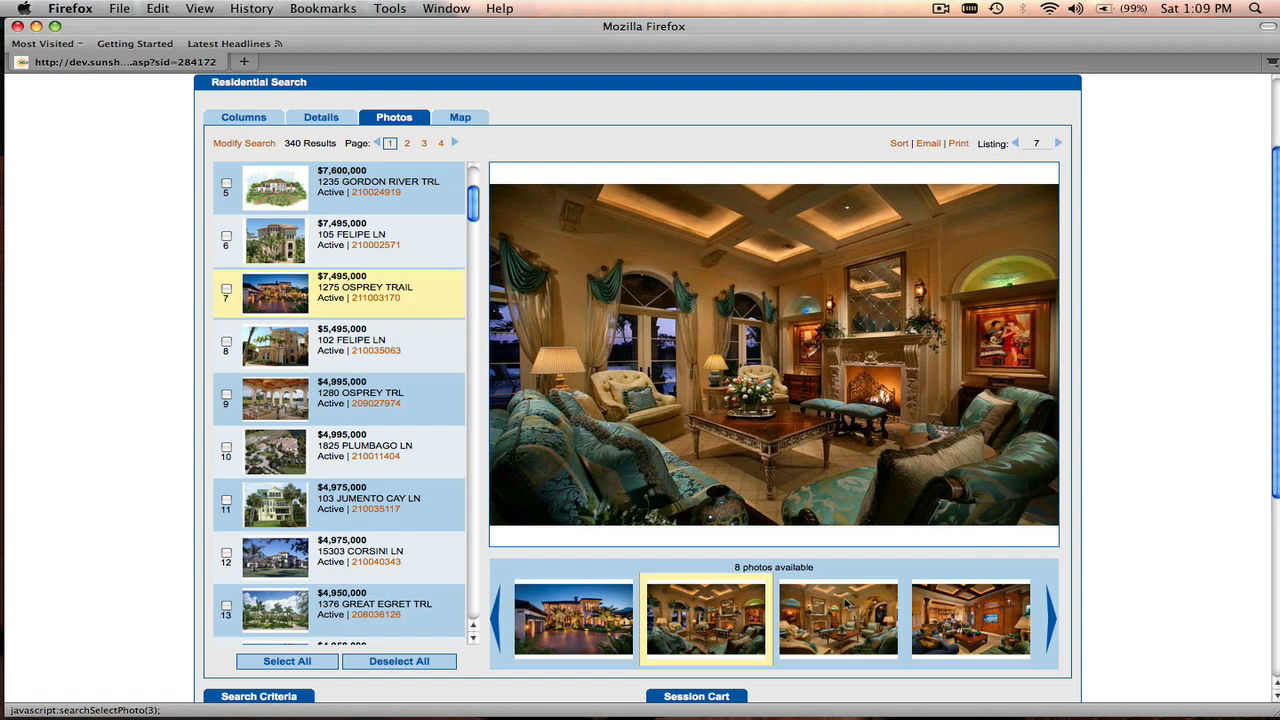
{"action": "left_click", "coordinate": [968, 618]}
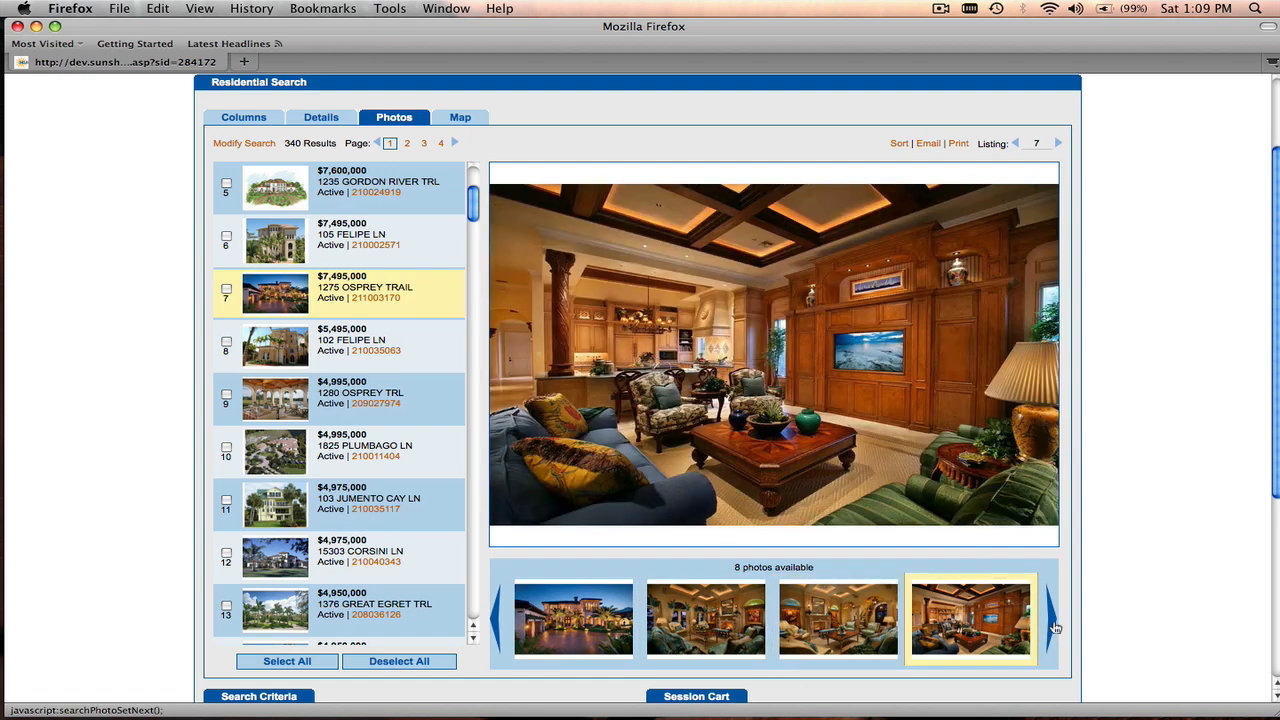
{"action": "left_click", "coordinate": [1050, 618]}
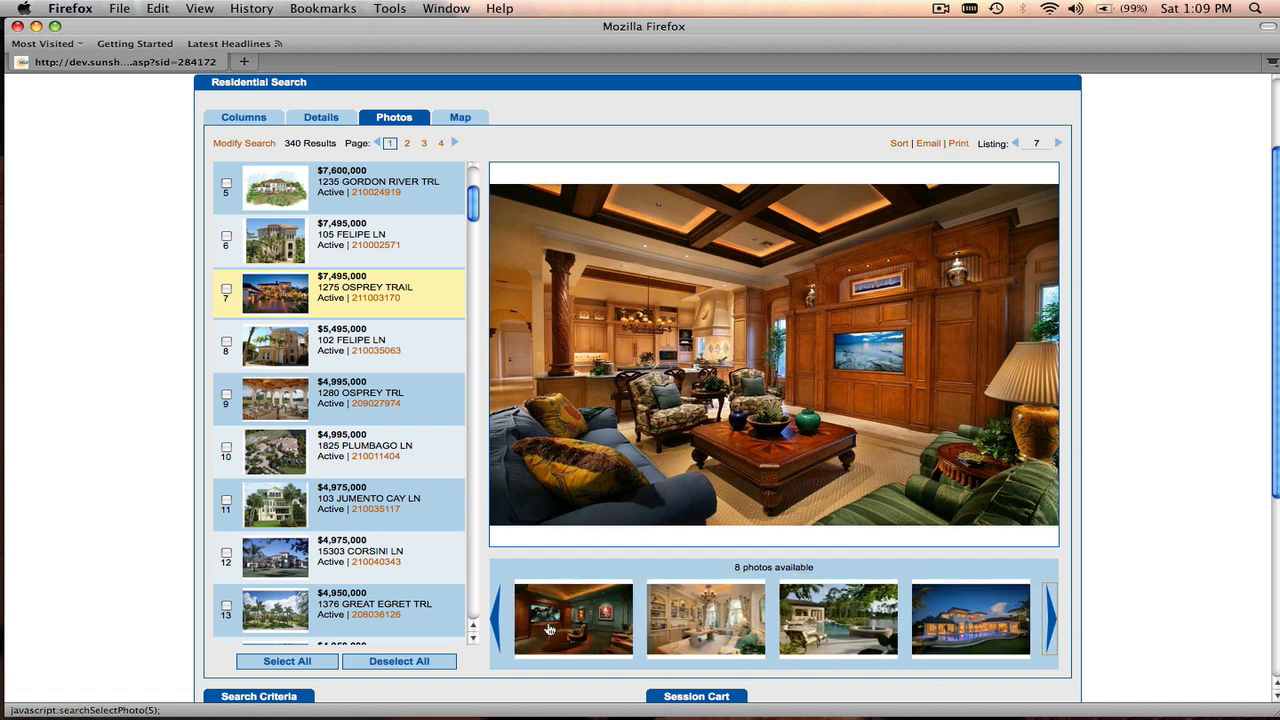
{"action": "left_click", "coordinate": [572, 618]}
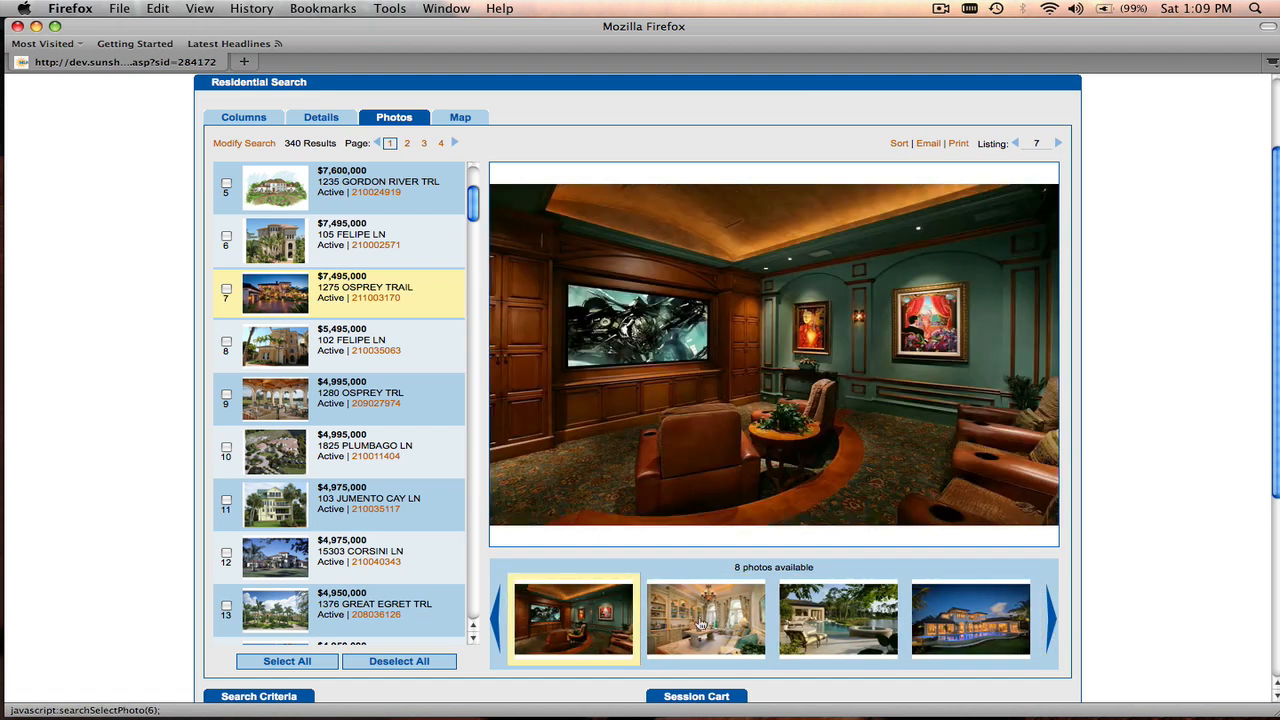
{"action": "left_click", "coordinate": [838, 620]}
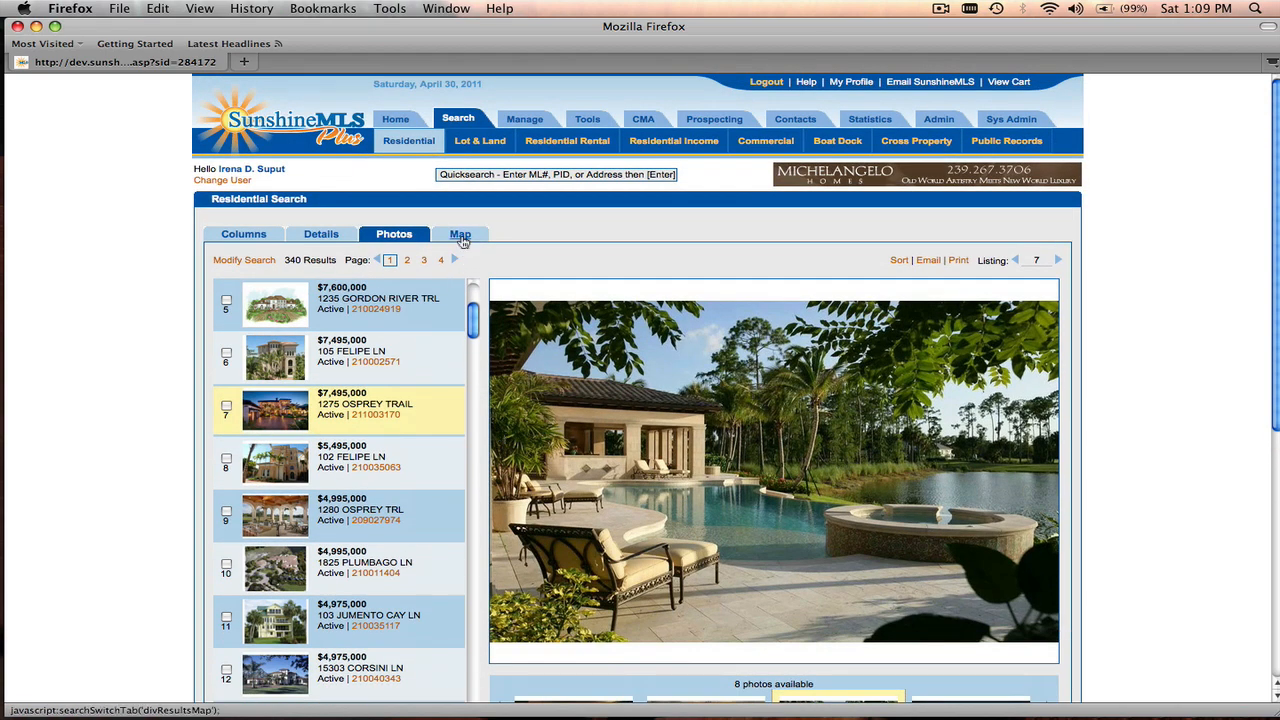
{"action": "left_click", "coordinate": [460, 234]}
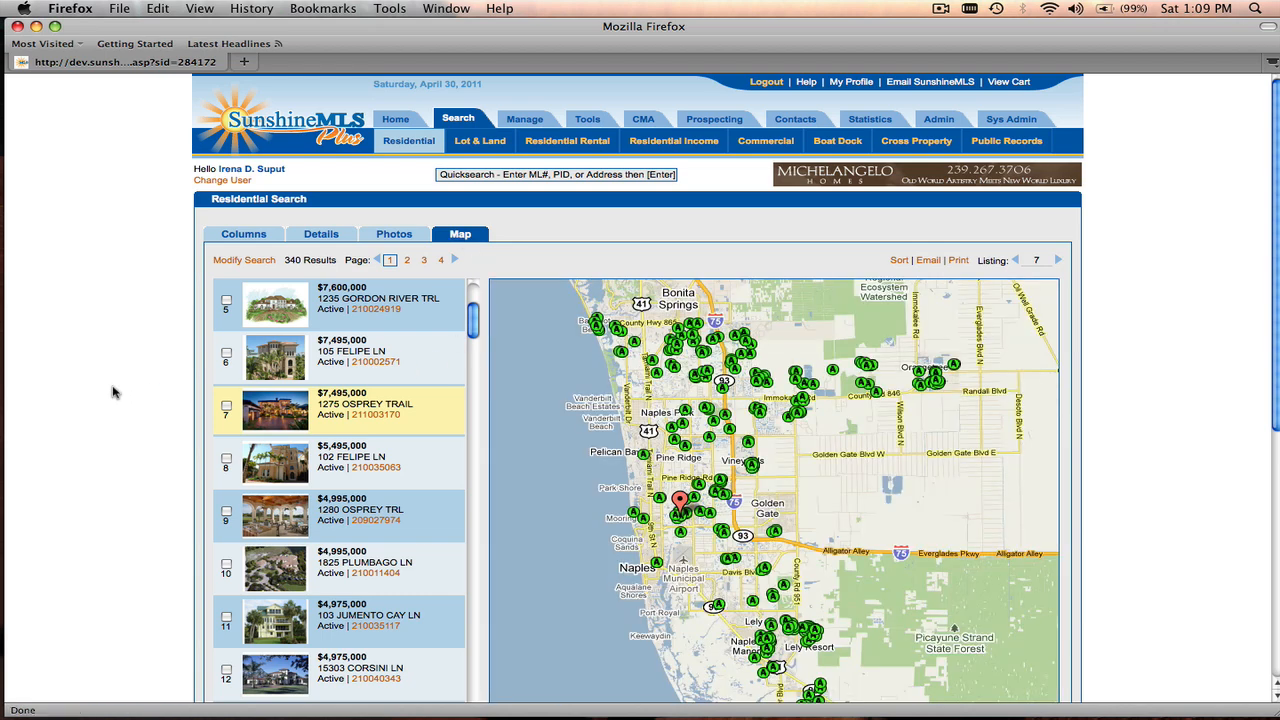
{"action": "scroll", "scroll_direction": "down", "scroll_amount": 3}
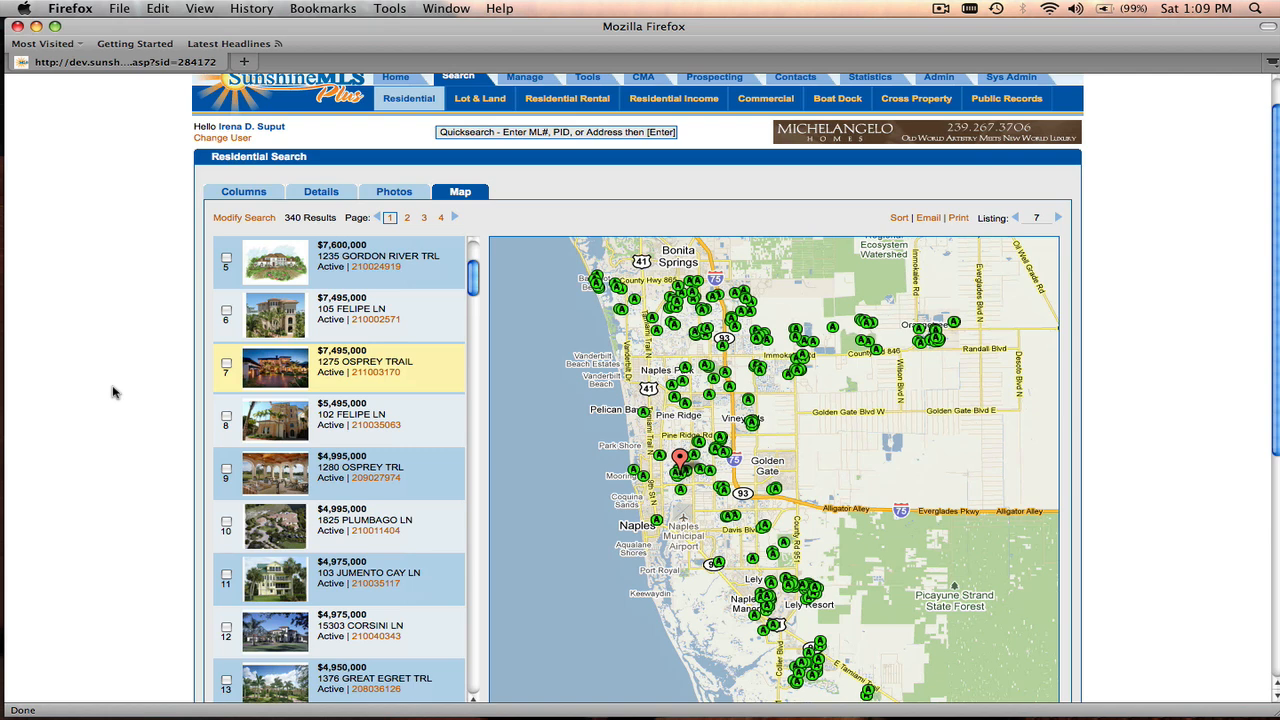
{"action": "mouse_move", "coordinate": [332, 426]}
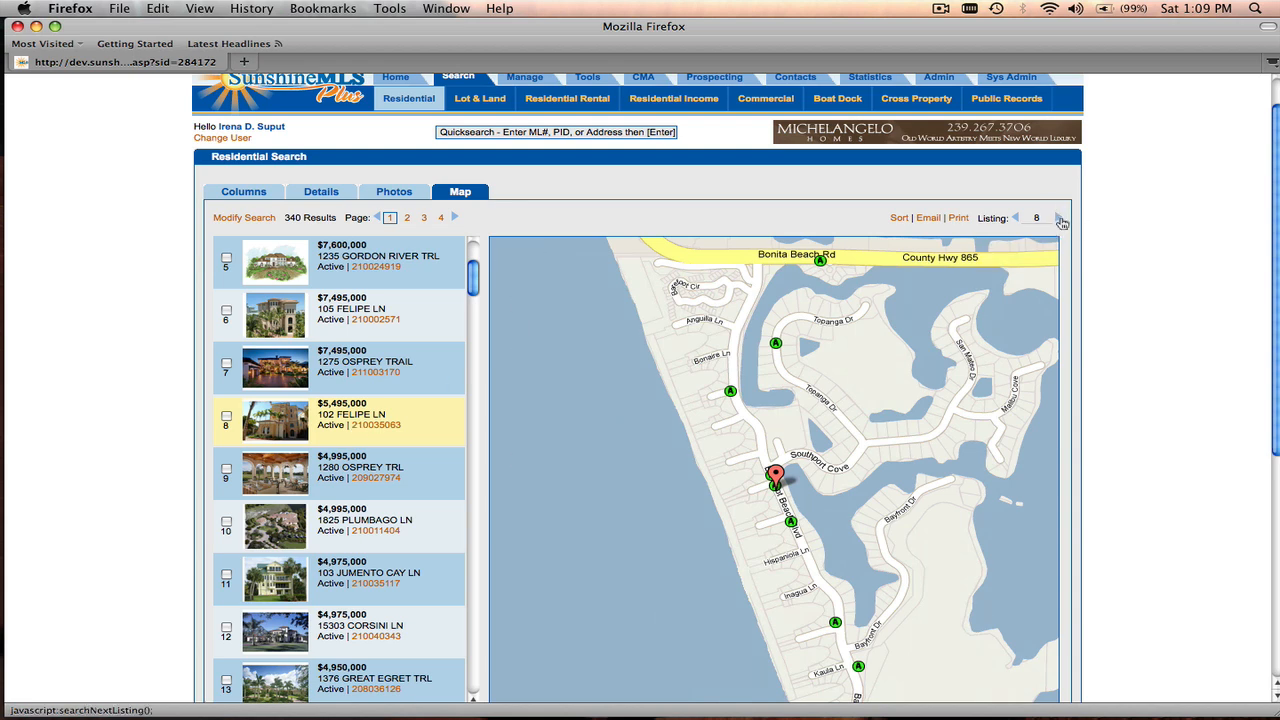
{"action": "left_click", "coordinate": [1062, 220]}
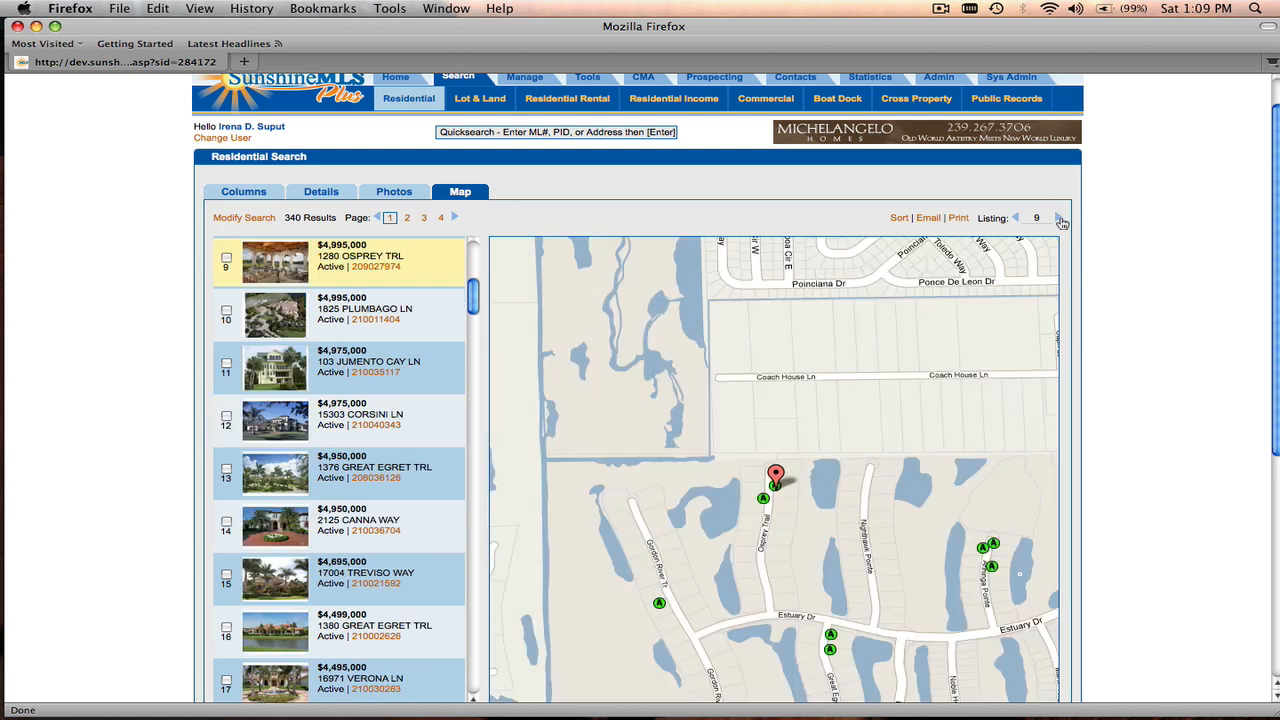
{"action": "mouse_move", "coordinate": [612, 196]}
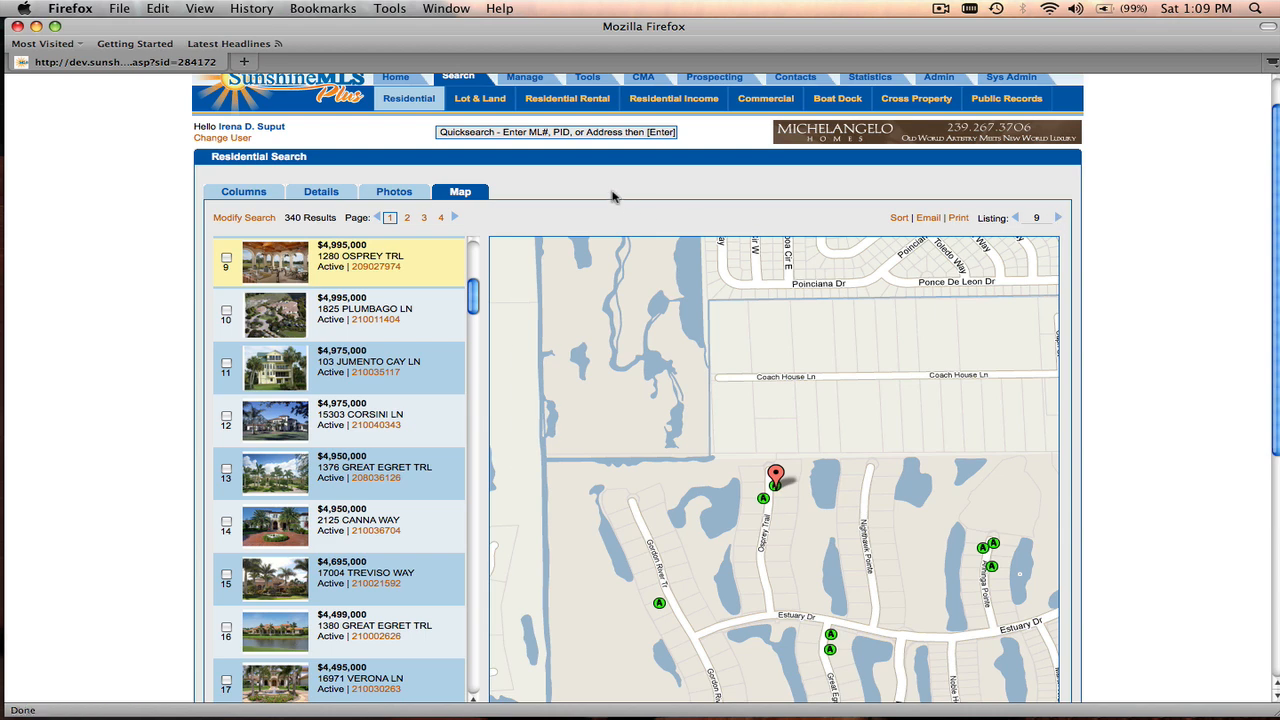